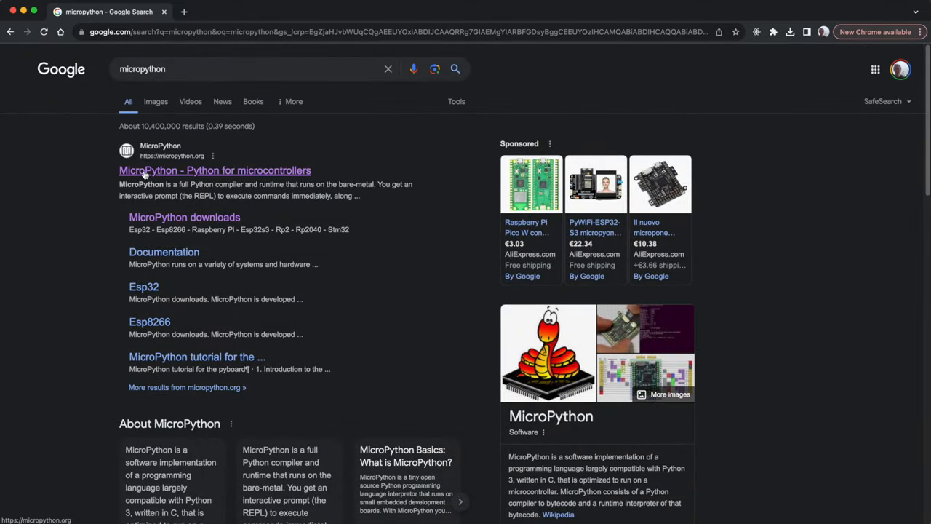
# - Go to the official MicroPython website from the search results and view its downloads page
pyautogui.click(215, 170)
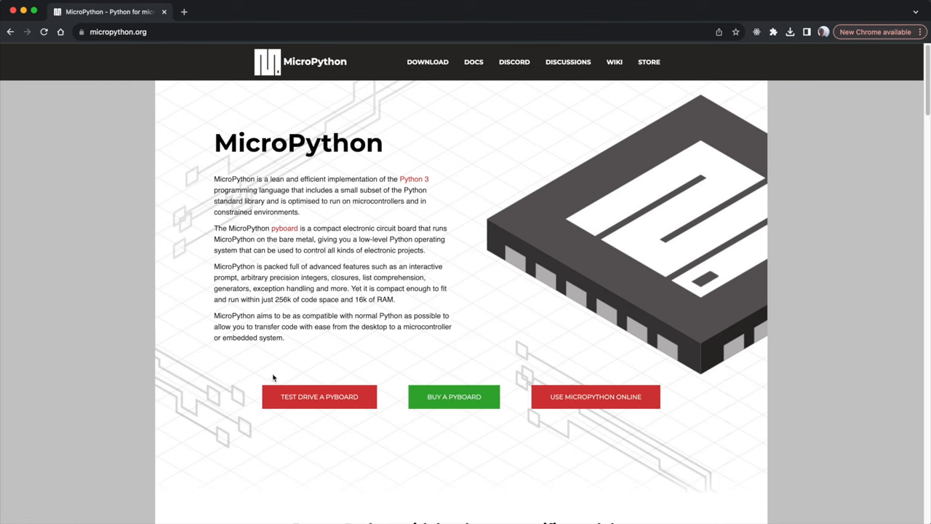
pyautogui.moveTo(474, 61)
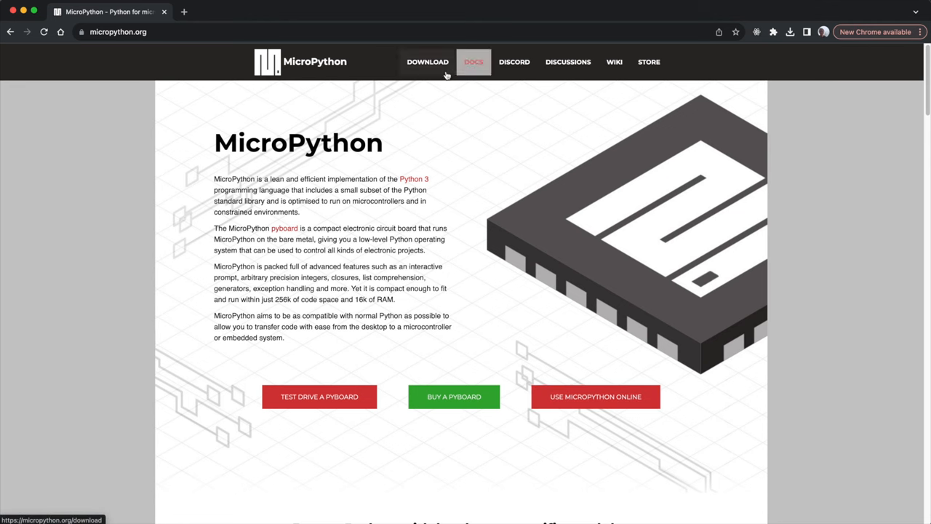
pyautogui.click(427, 61)
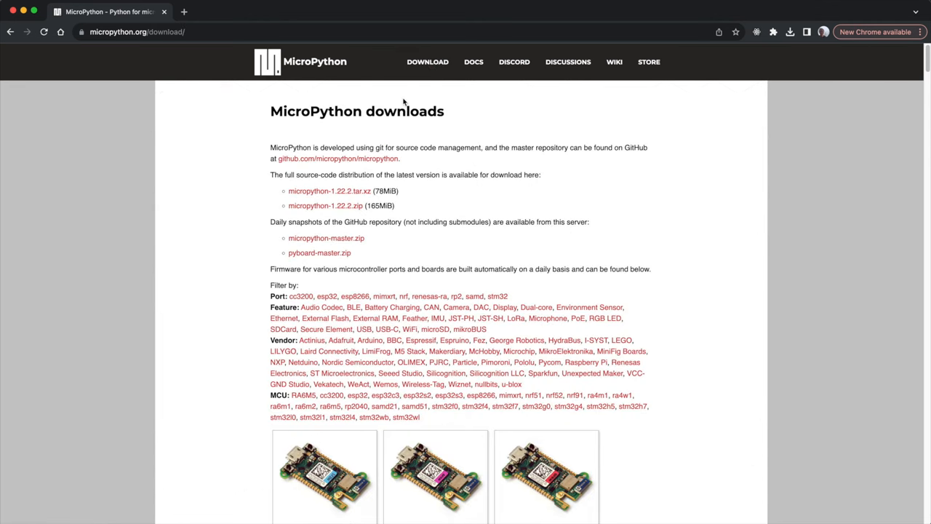
pyautogui.scroll(-3)
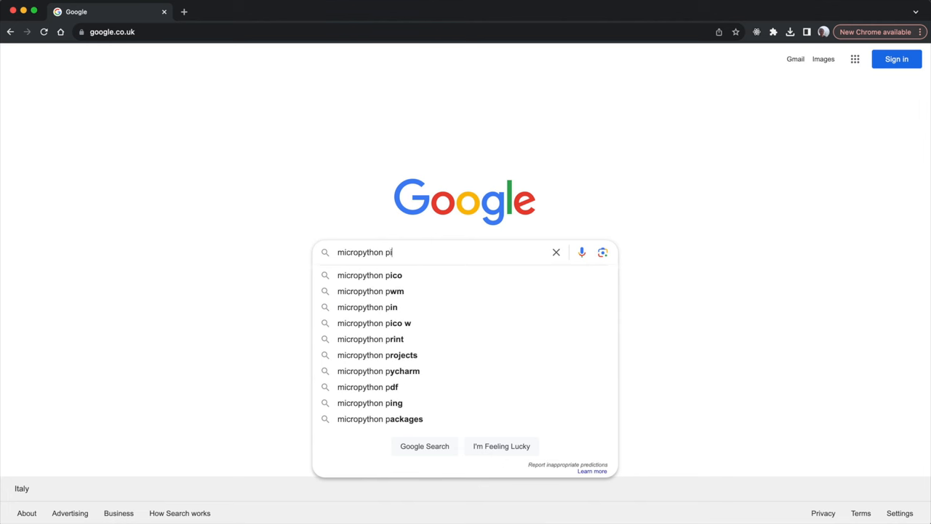
# - Search 'micropython pi pico w' and reach the Pico W firmware download page
pyautogui.write('pico w')
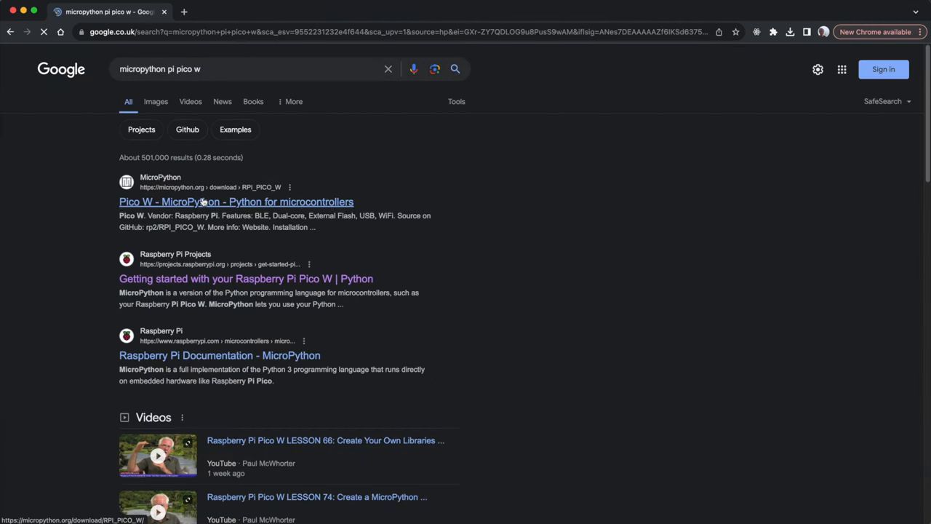
pyautogui.click(235, 200)
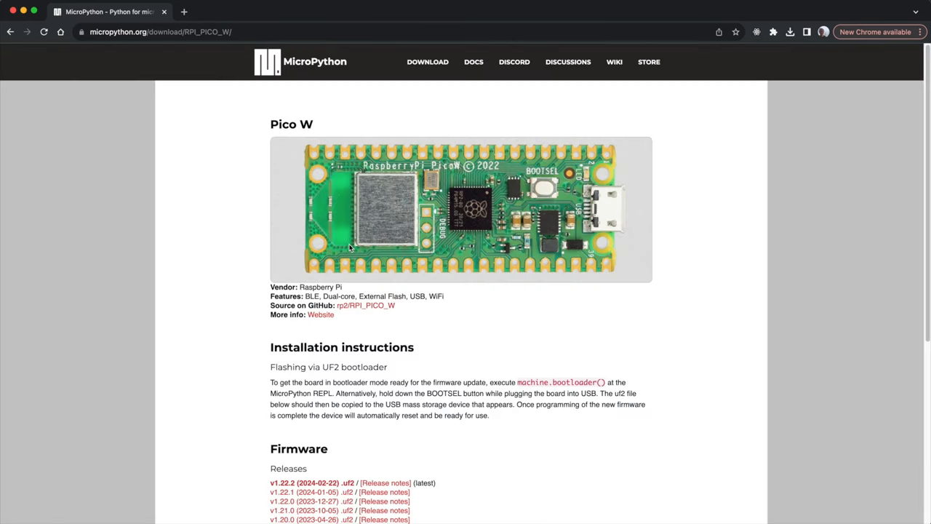
pyautogui.scroll(-3)
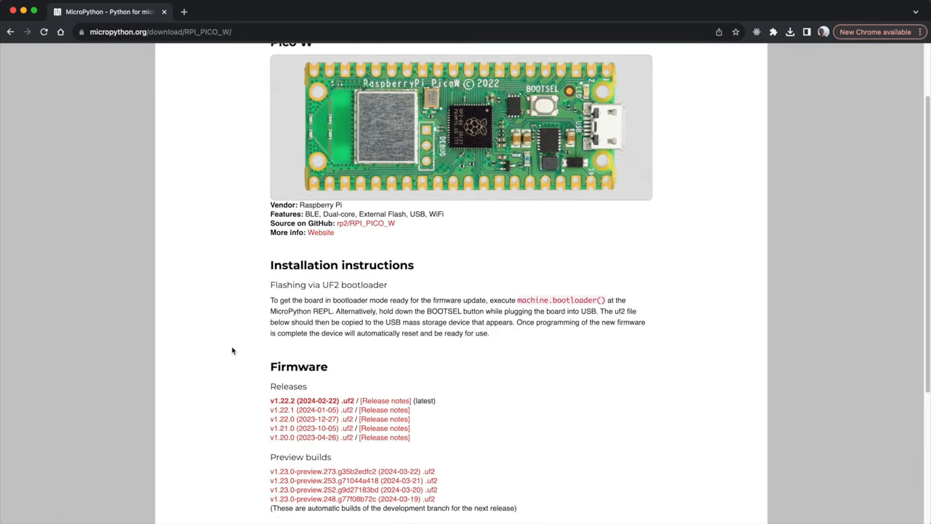
pyautogui.scroll(-3)
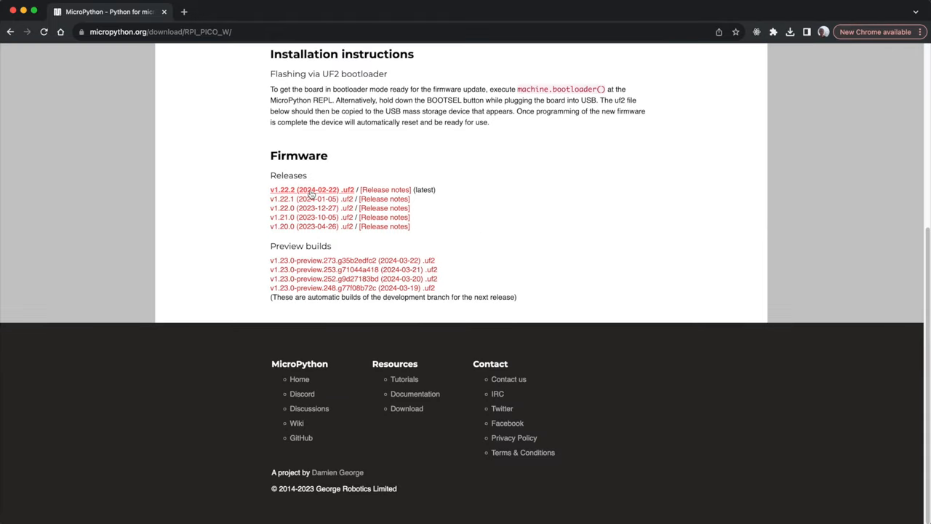
# - Download the latest stable Pico W firmware v1.22.2 .uf2 and save it to Downloads
pyautogui.click(311, 189)
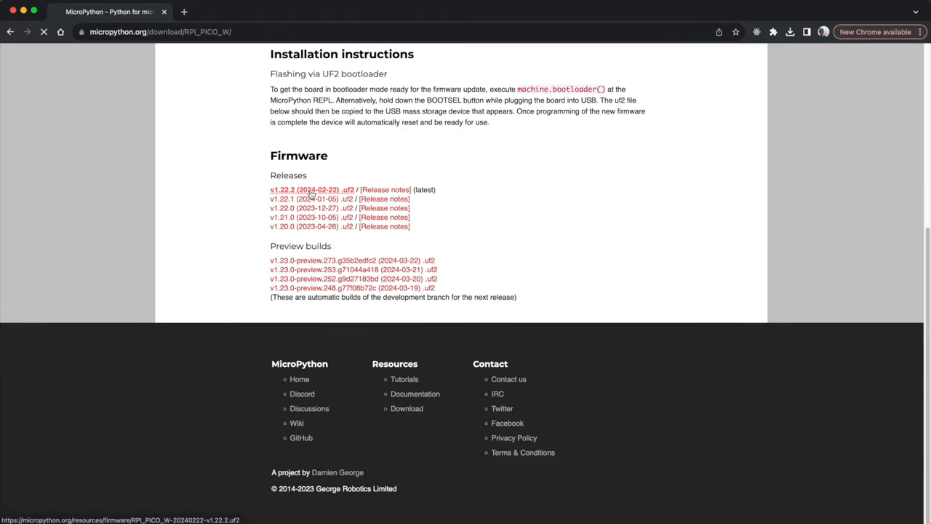
pyautogui.click(311, 189)
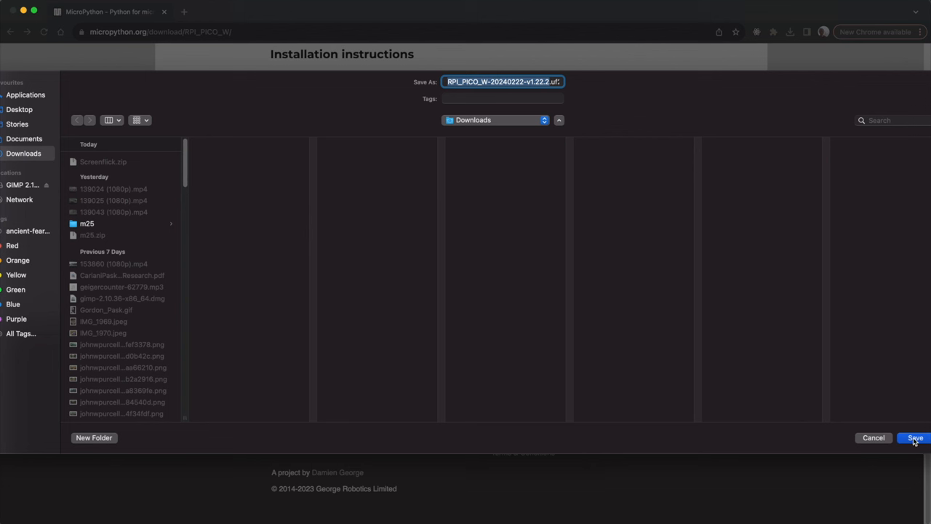
pyautogui.click(913, 436)
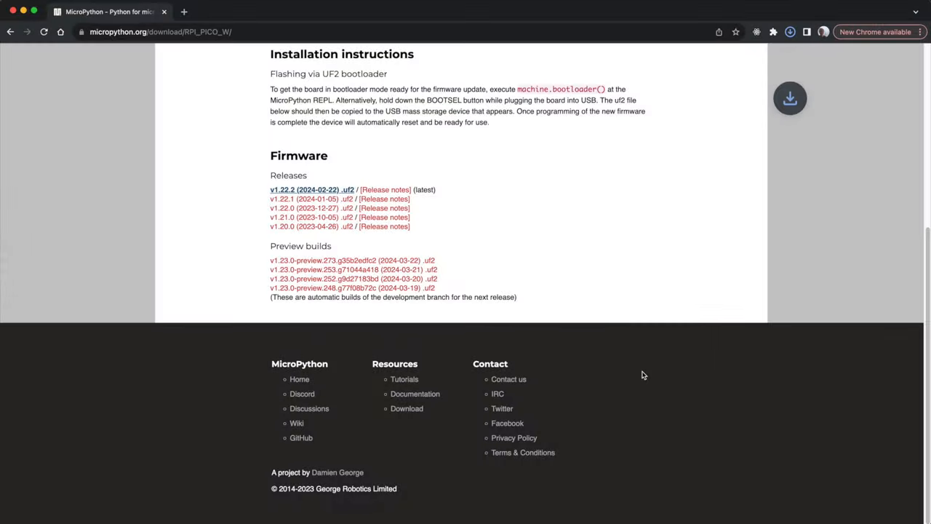
pyautogui.click(790, 32)
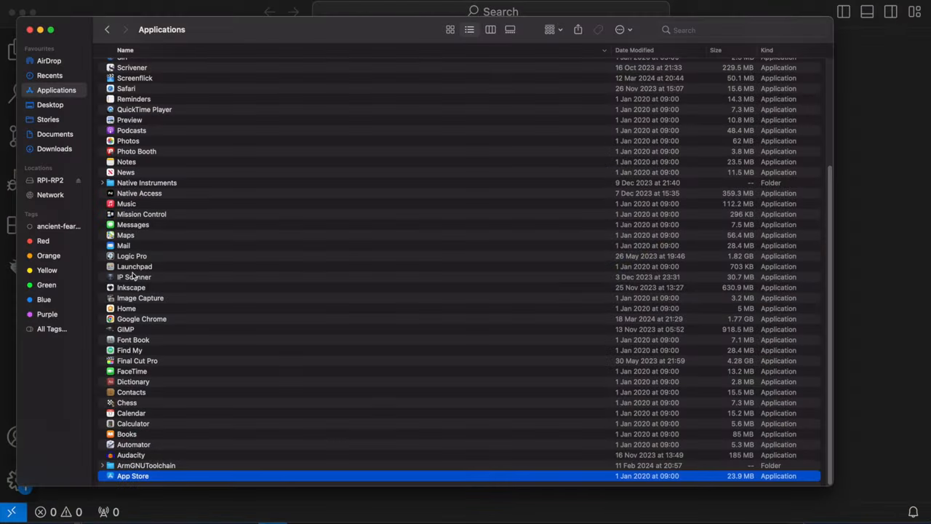
pyautogui.moveTo(50, 211)
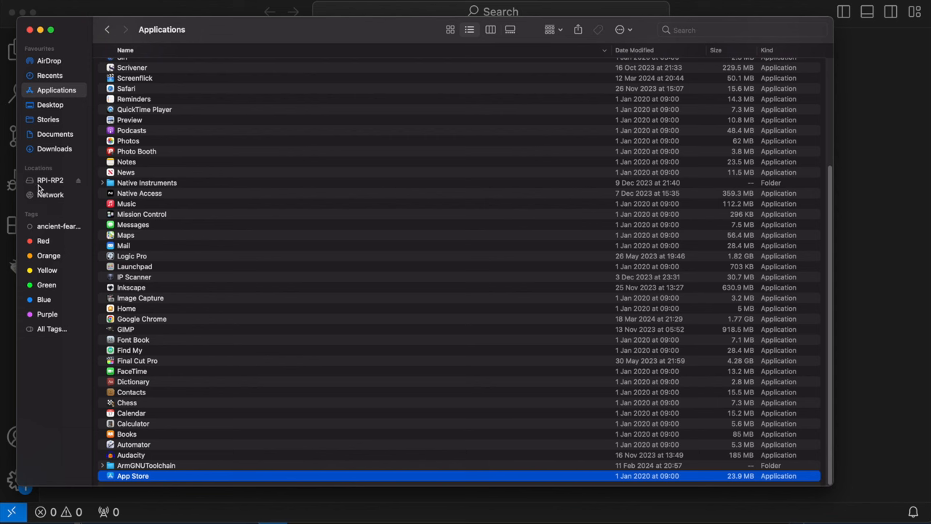
# - Drag RPI_PICO_W-20240222-v1.22.2.uf2 from Downloads onto the Pico's RPI-RP2 drive
pyautogui.click(49, 180)
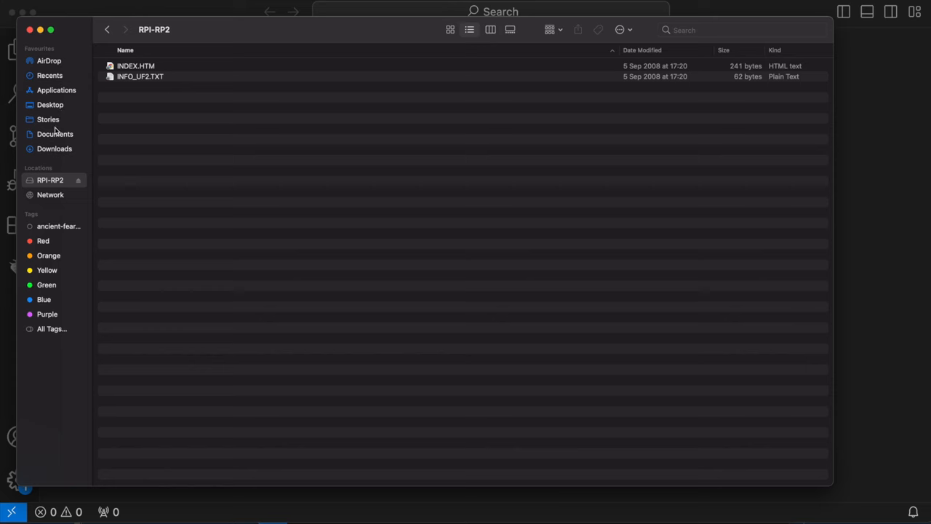
pyautogui.click(54, 149)
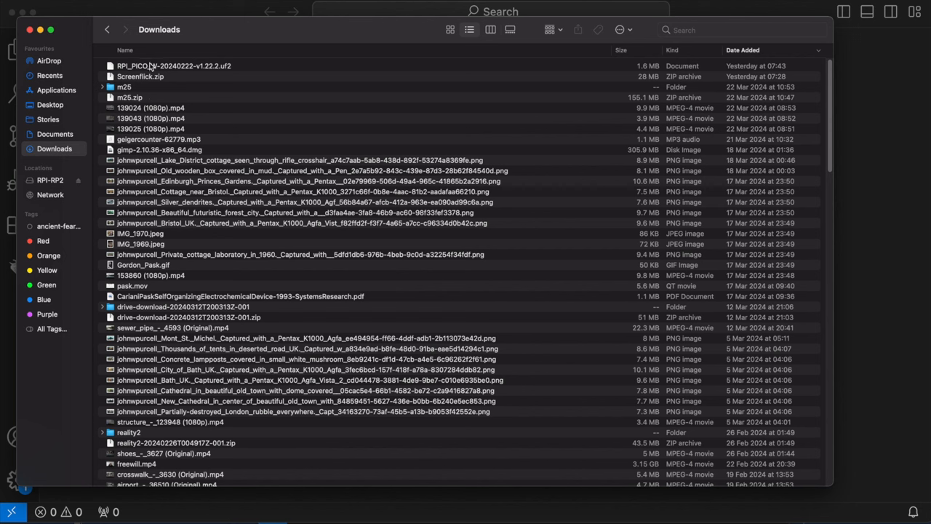
pyautogui.click(175, 66)
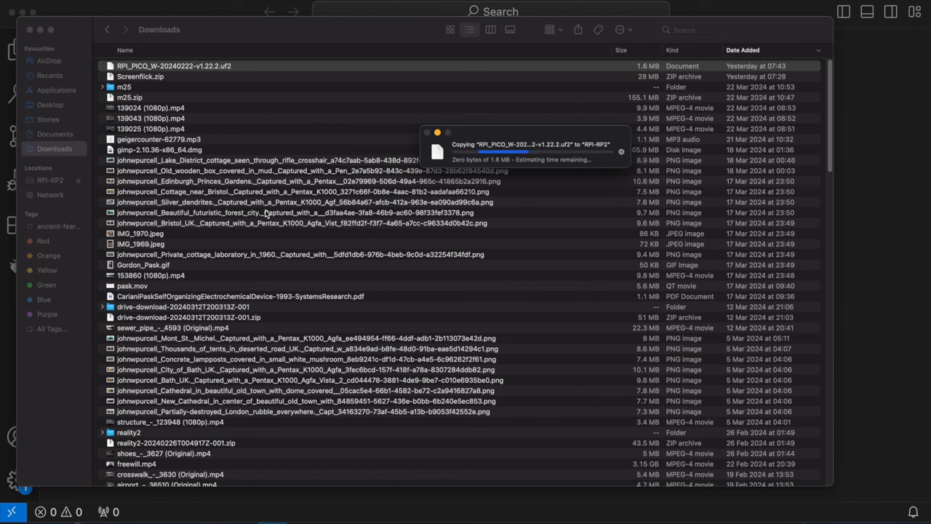
pyautogui.click(175, 66)
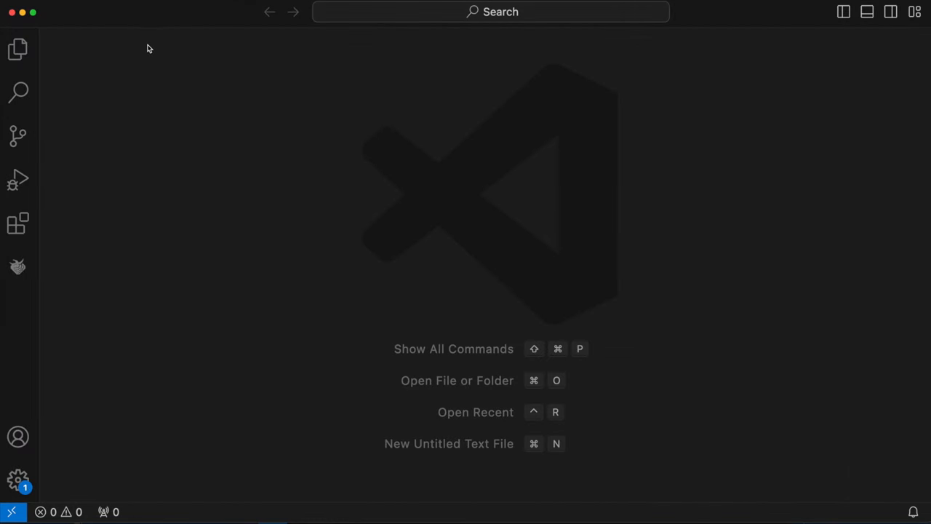
pyautogui.moveTo(166, 60)
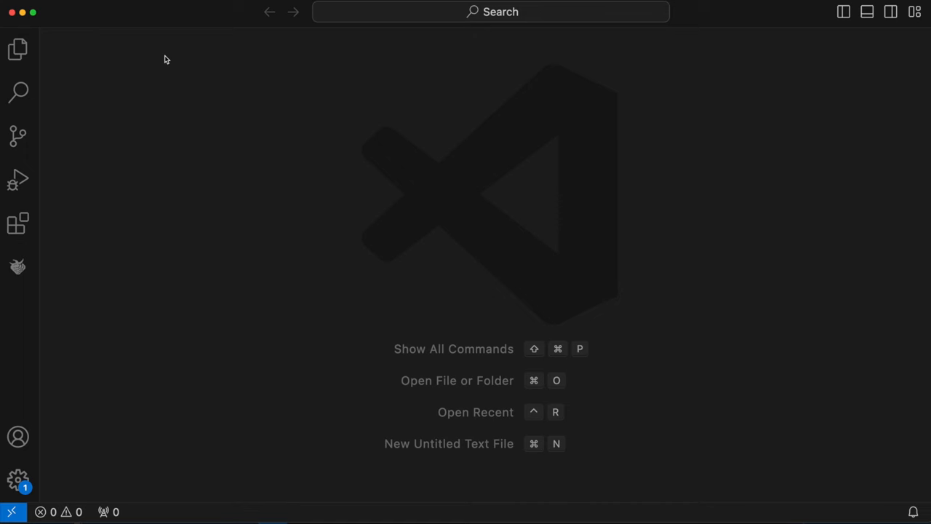
# - Search the Extensions marketplace for 'pico w' and install the MicroPico extension
pyautogui.click(17, 224)
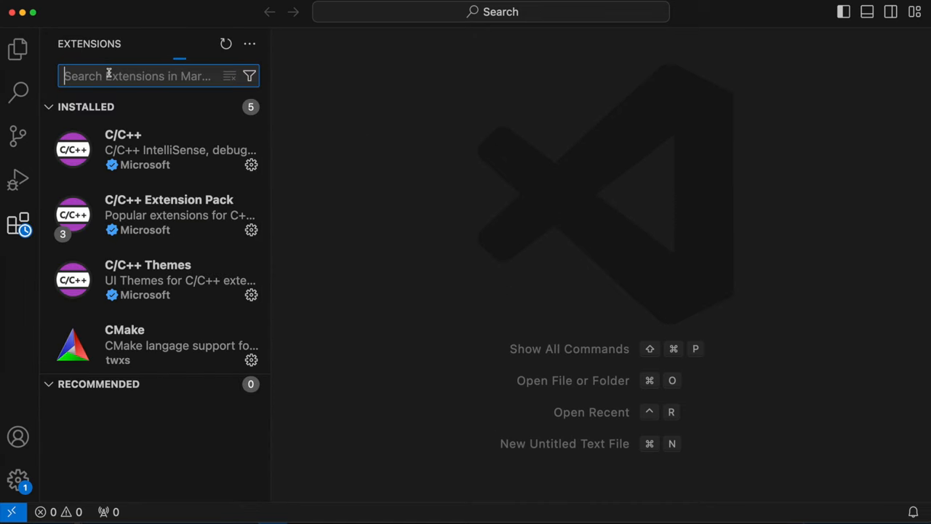
pyautogui.write('pico w')
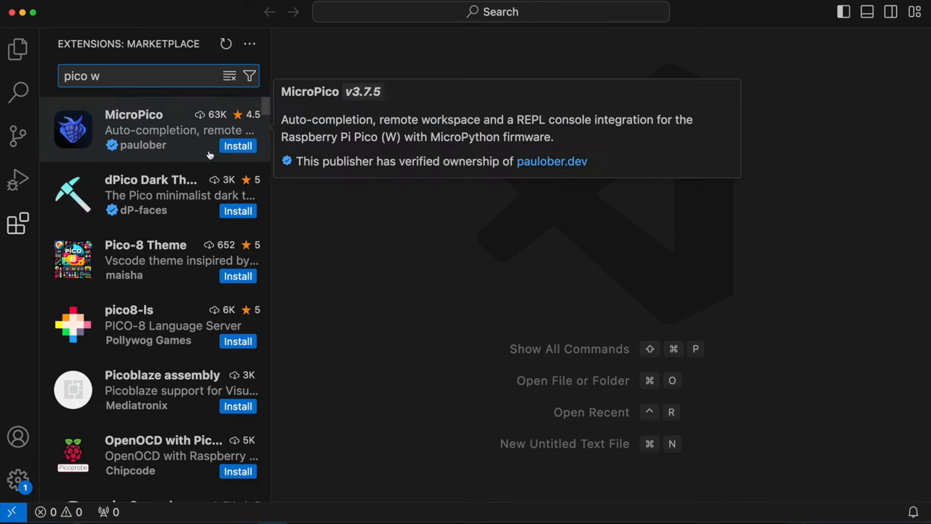
pyautogui.click(237, 146)
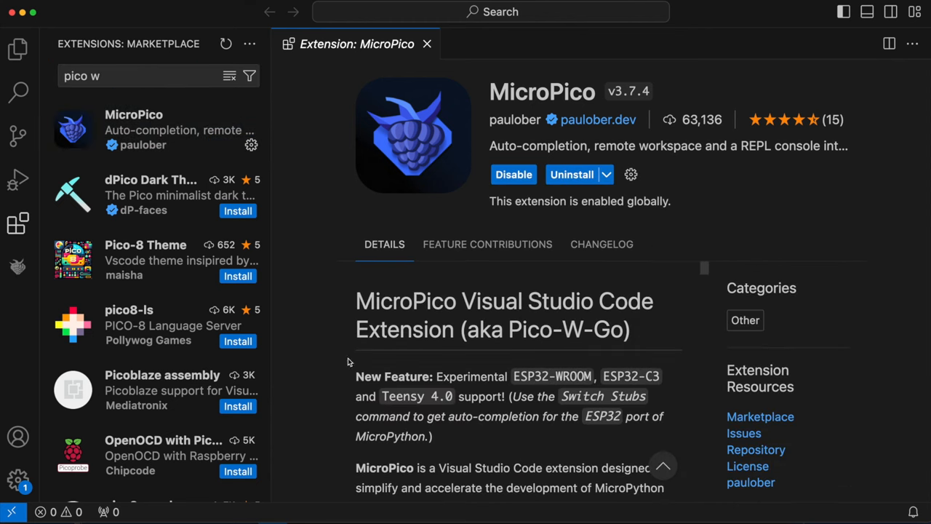
pyautogui.moveTo(915, 282)
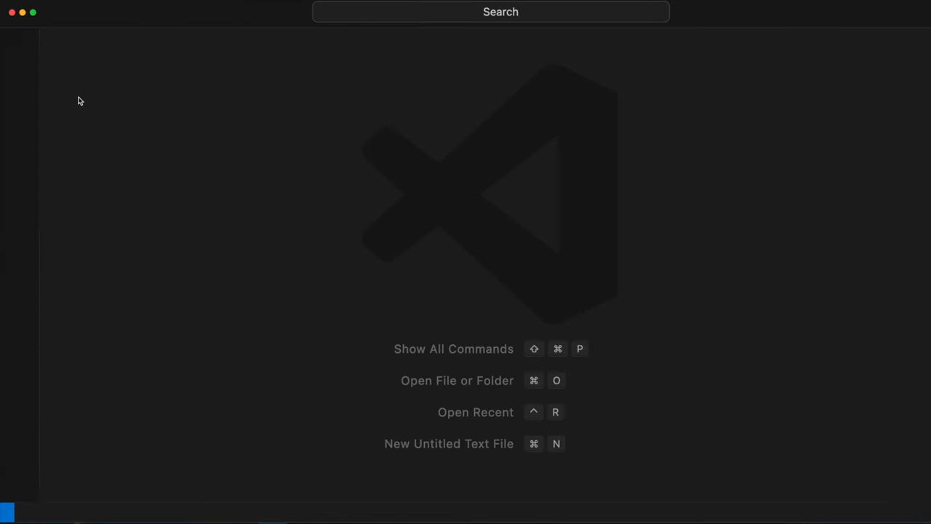
# - Start opening a workspace folder and browse into Documents/pico
pyautogui.click(18, 53)
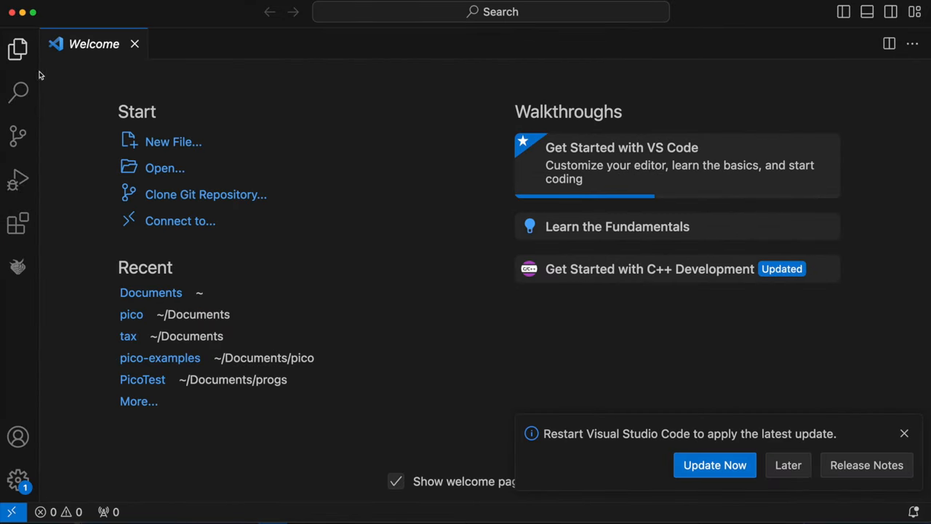
pyautogui.click(18, 49)
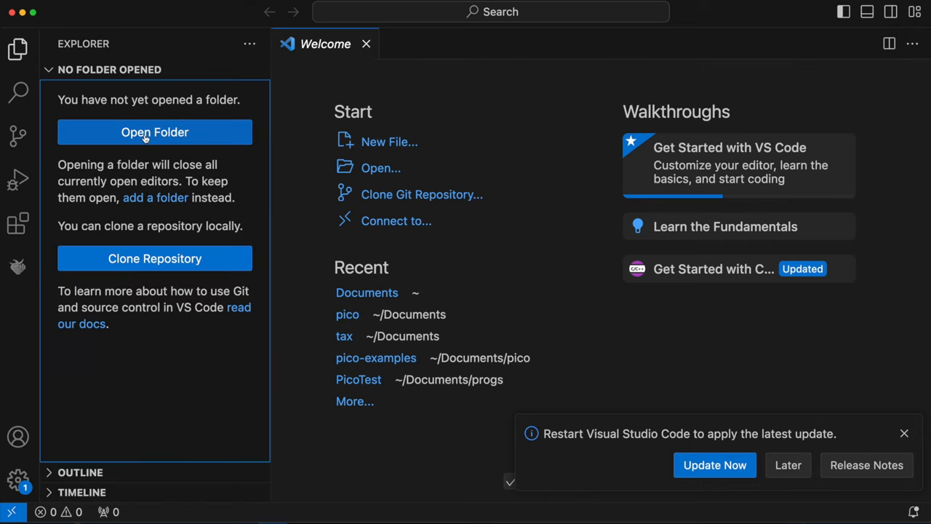
pyautogui.click(155, 131)
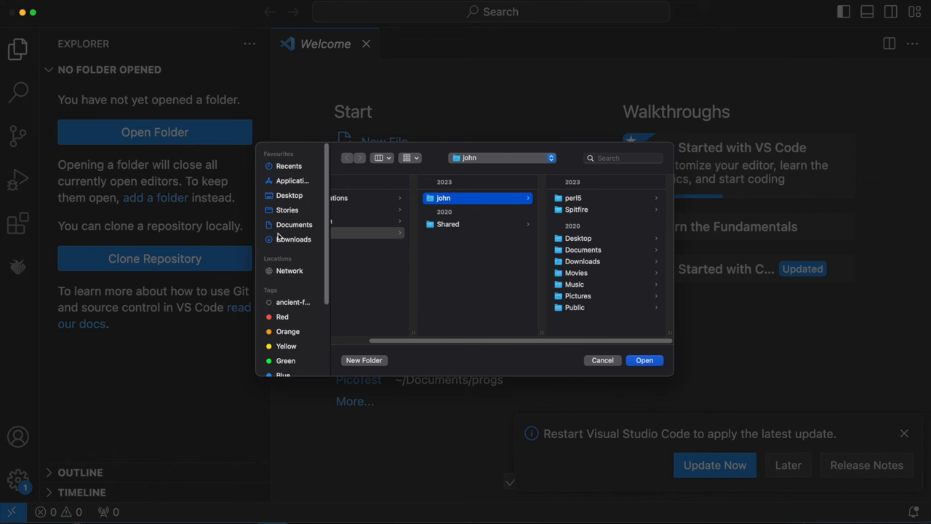
pyautogui.click(294, 224)
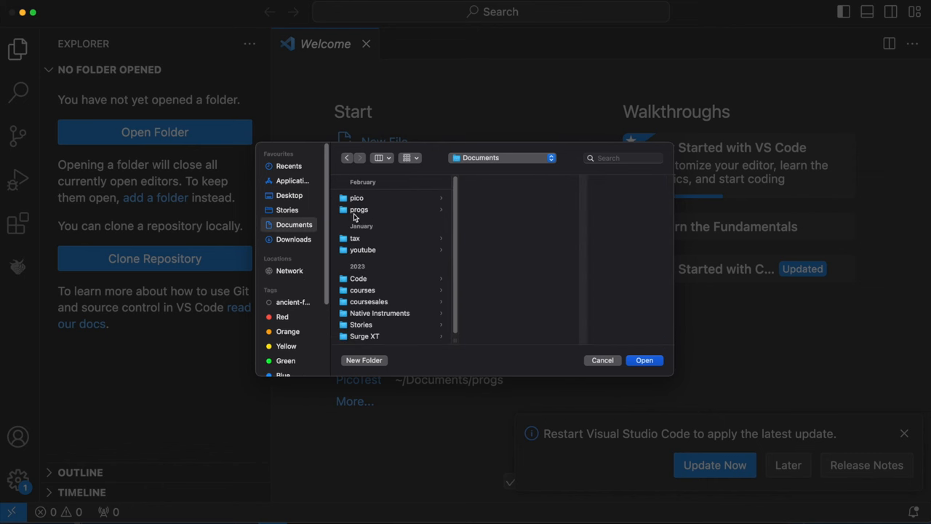
pyautogui.click(356, 198)
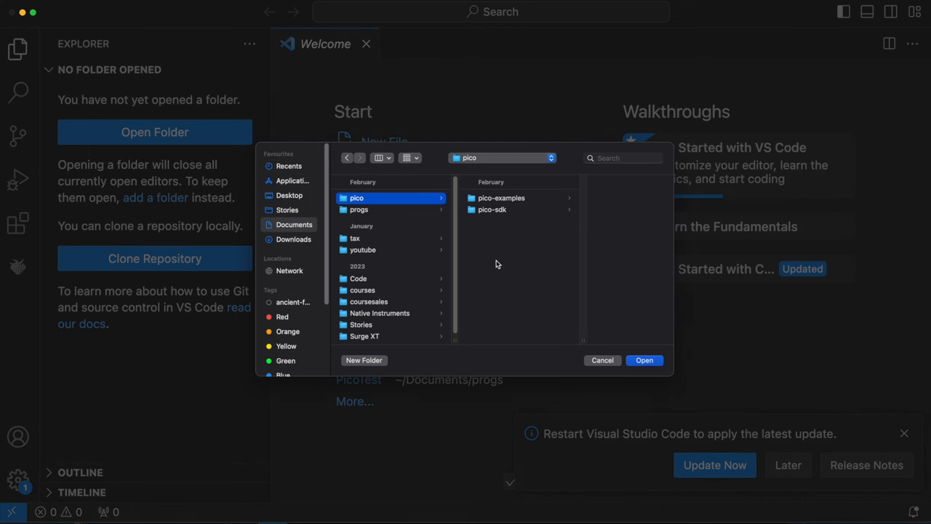
# - Create a new folder named flashled there and open it as the workspace
pyautogui.click(364, 361)
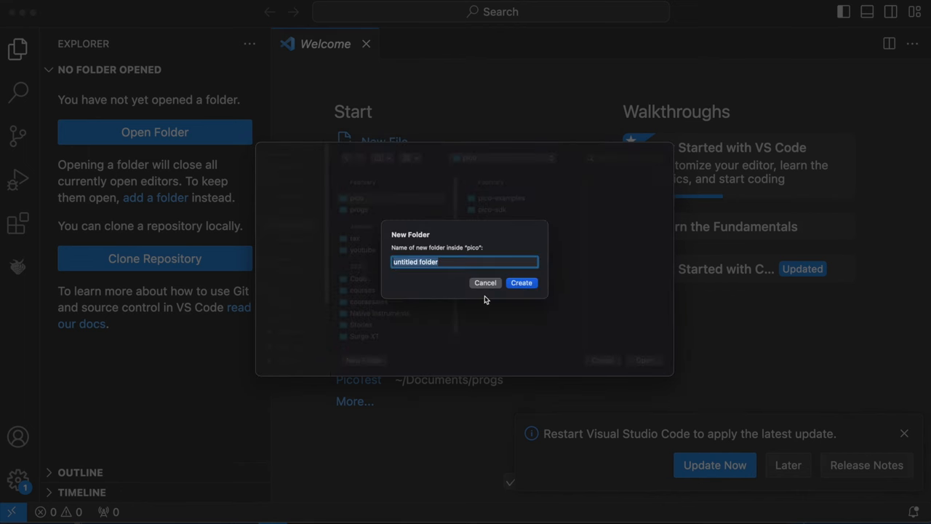
pyautogui.write('flash')
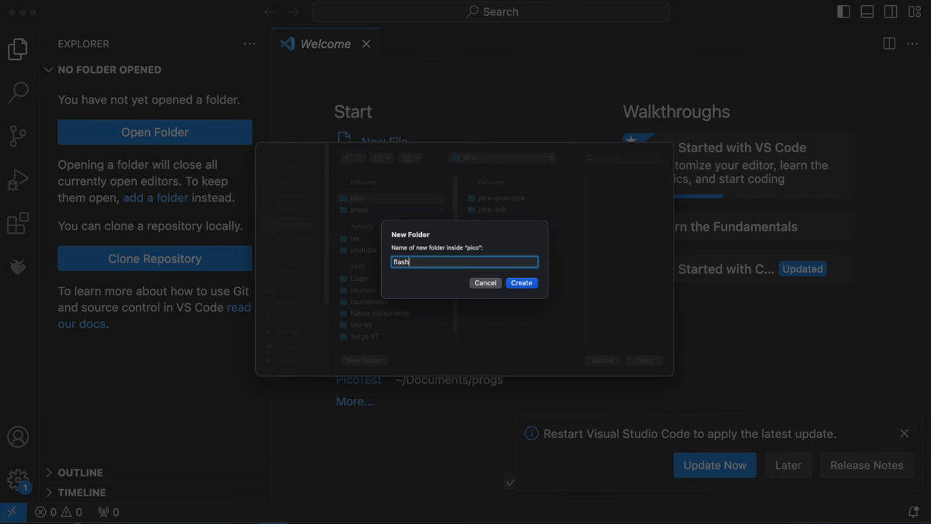
pyautogui.write('led')
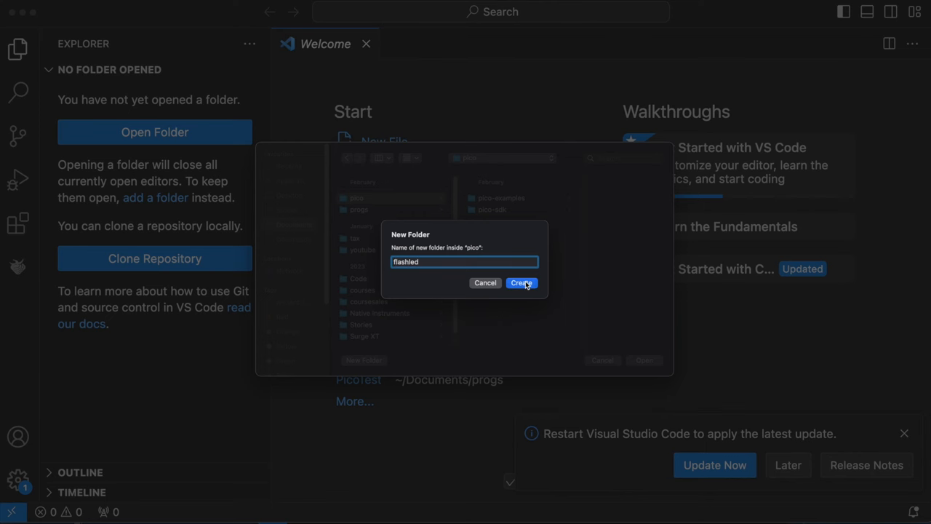
pyautogui.click(521, 282)
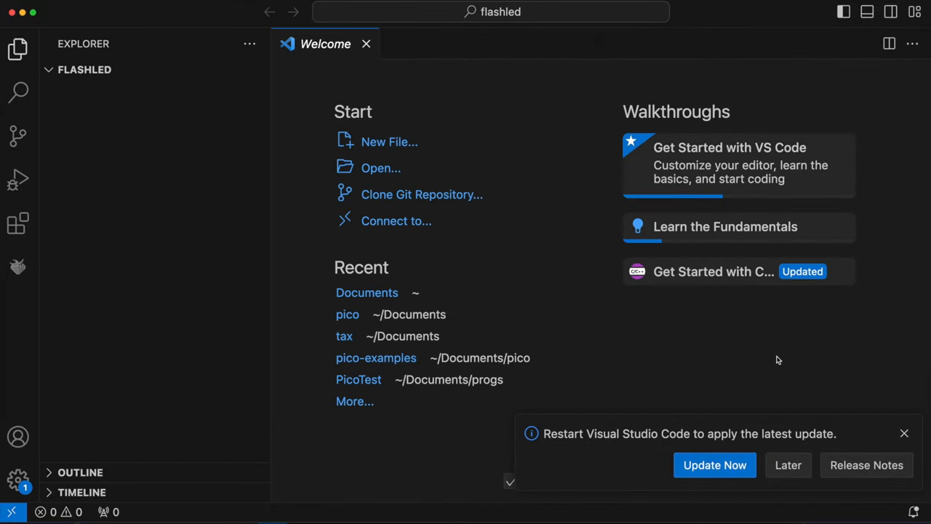
pyautogui.click(904, 433)
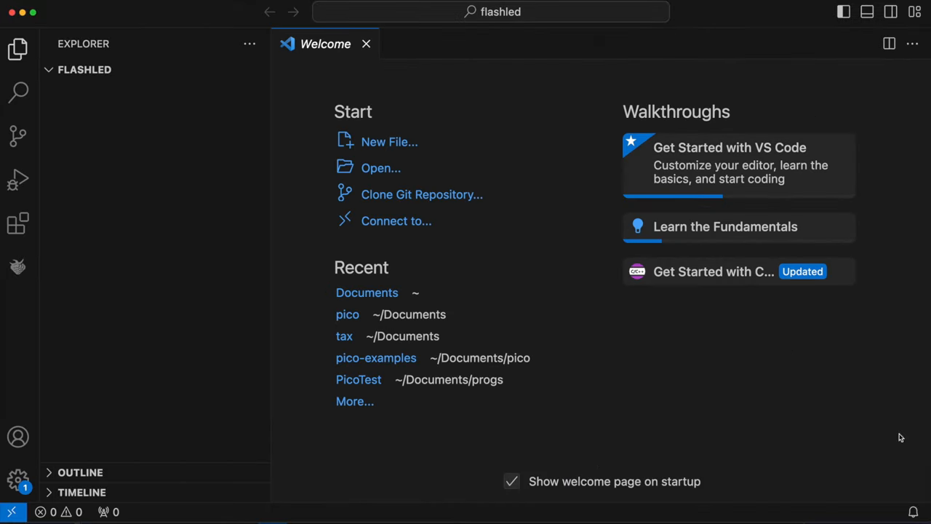
pyautogui.moveTo(582, 176)
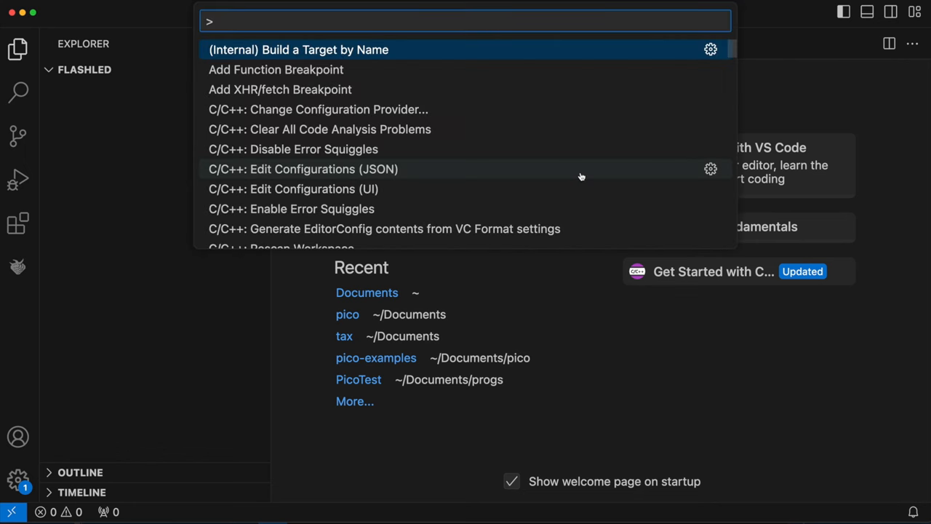
# - Run MicroPico: Configure project from the Command Palette for the flashled workspace
pyautogui.write('micr')
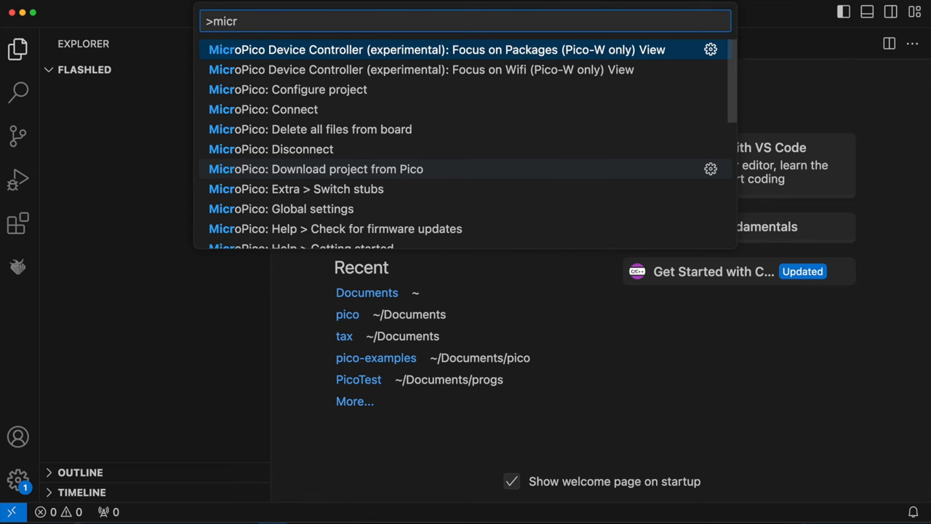
pyautogui.moveTo(334, 90)
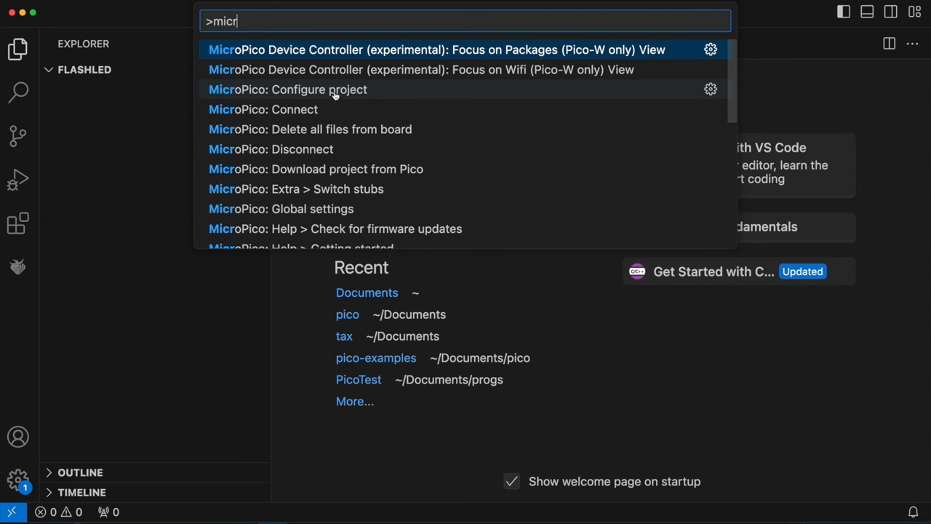
pyautogui.press('Escape')
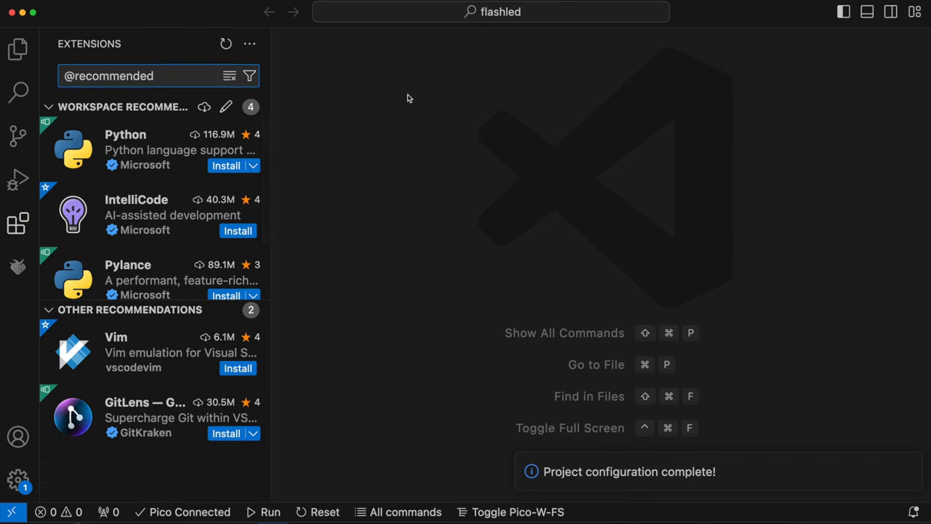
pyautogui.moveTo(402, 110)
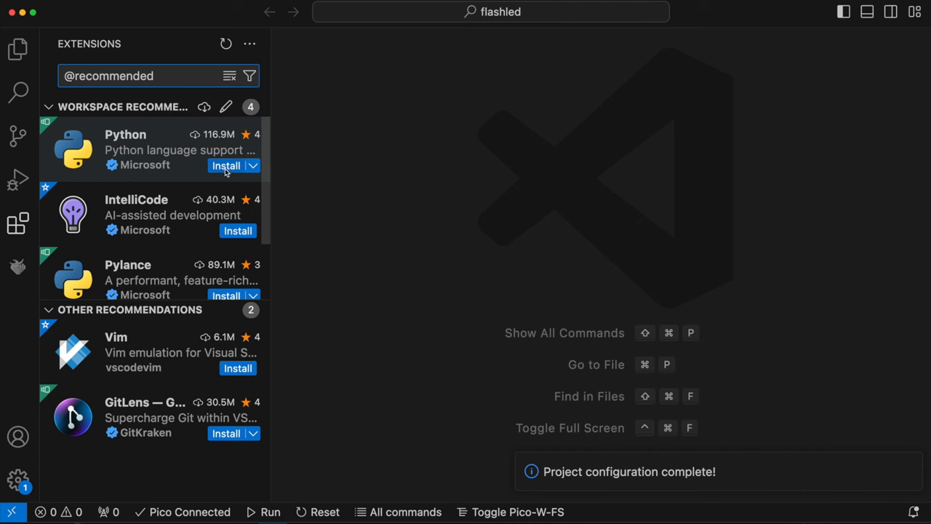
# - Install the workspace-recommended Python extension
pyautogui.click(225, 166)
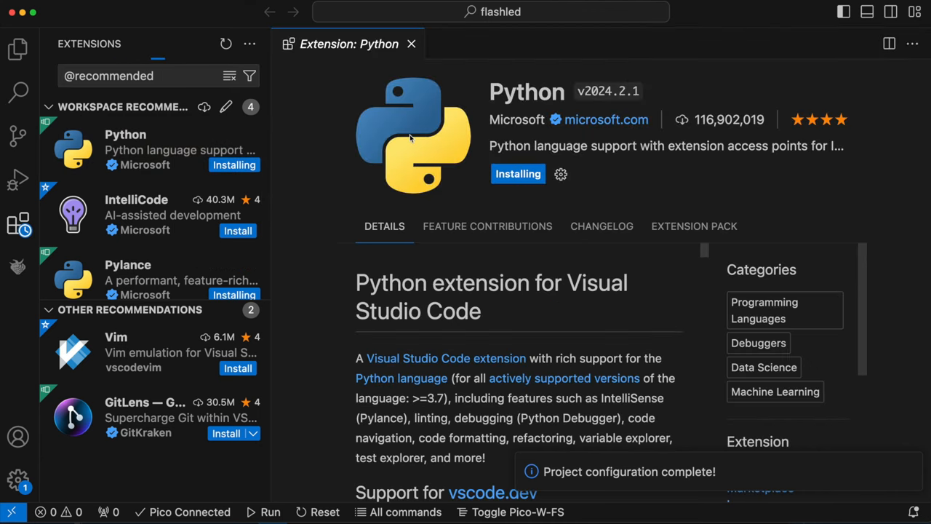
pyautogui.moveTo(18, 49)
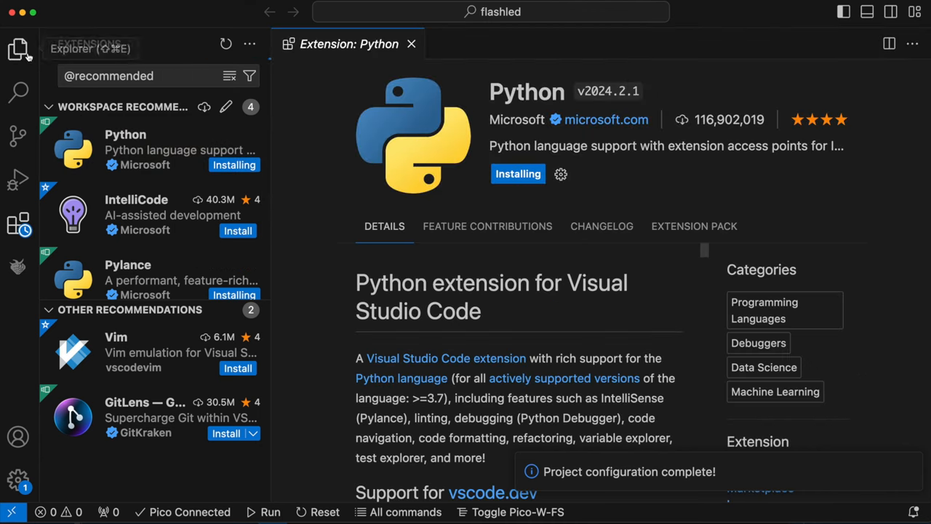
# - Create a new file named helloworld.py in the flashled project
pyautogui.click(18, 49)
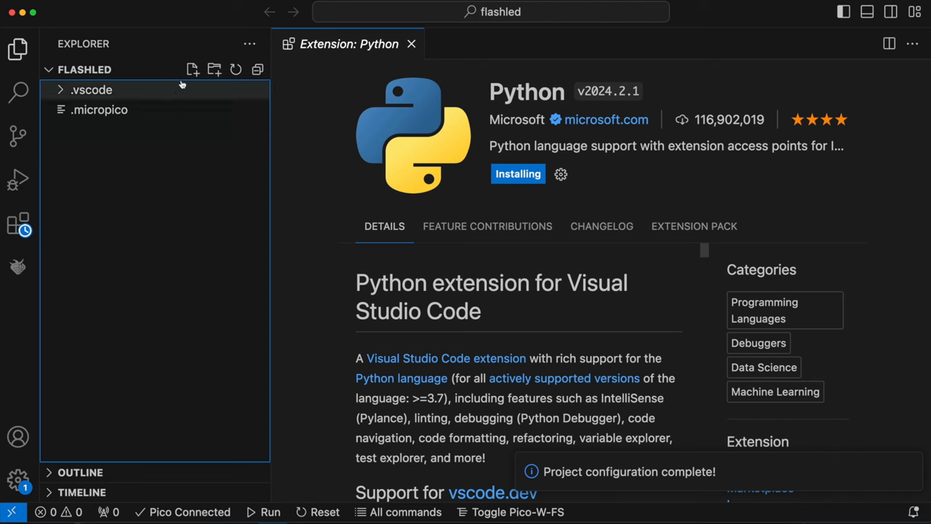
pyautogui.moveTo(192, 70)
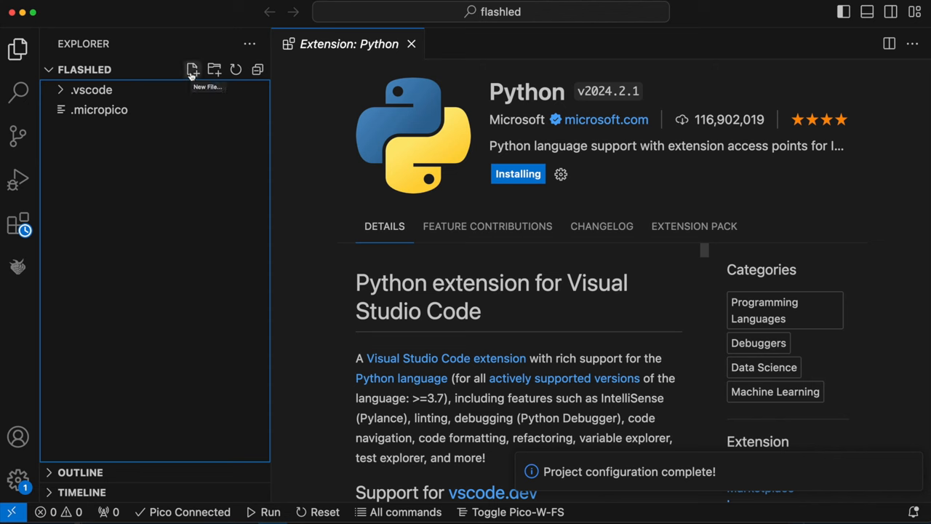
pyautogui.click(192, 70)
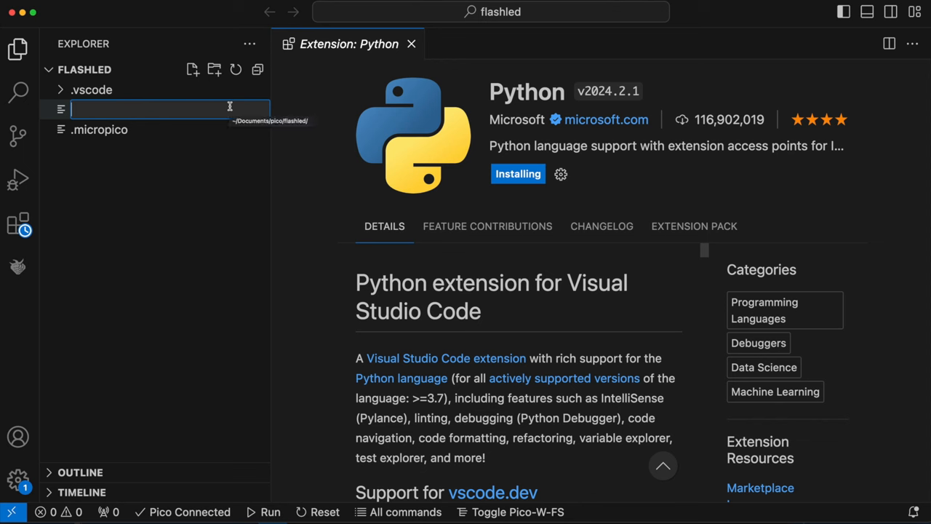
pyautogui.write('helloworld.py')
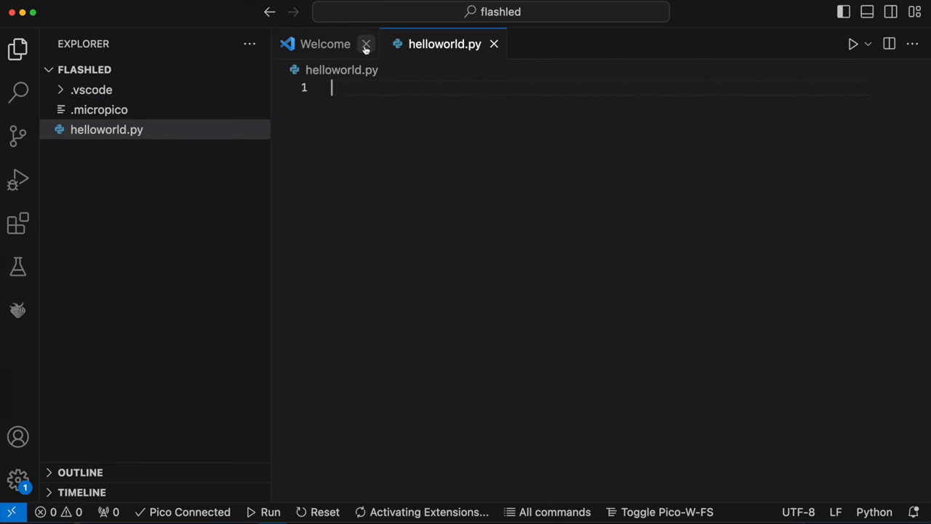
pyautogui.click(367, 43)
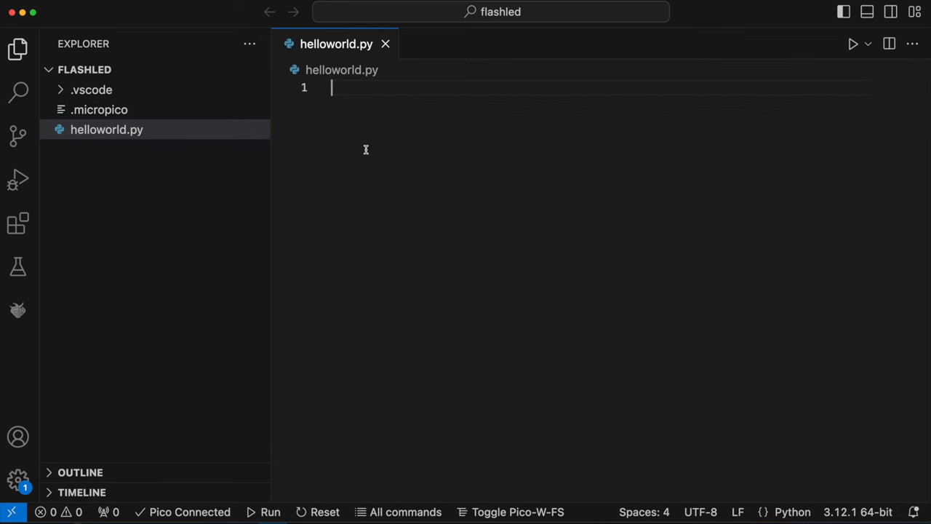
# - Write print("Hello world!") in helloworld.py
pyautogui.write('print(')
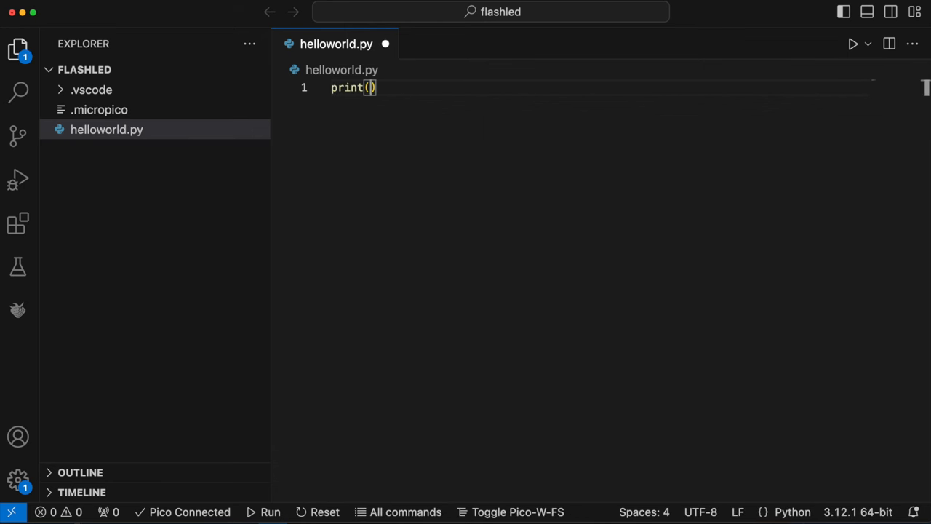
pyautogui.write('""')
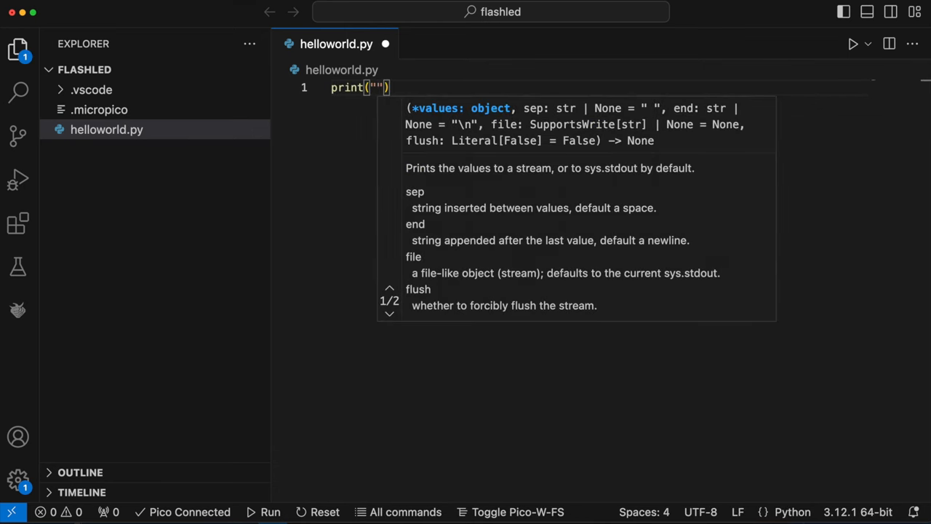
pyautogui.write('Hello world')
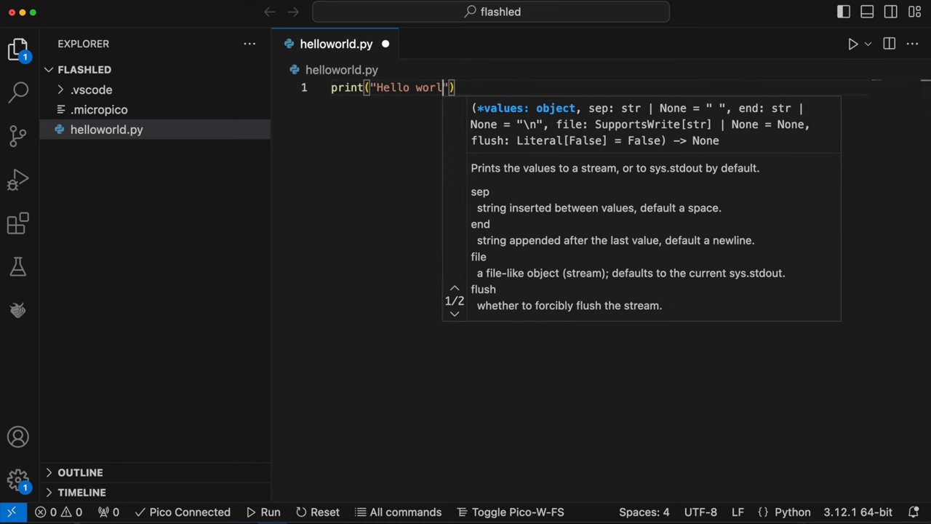
pyautogui.write('!')
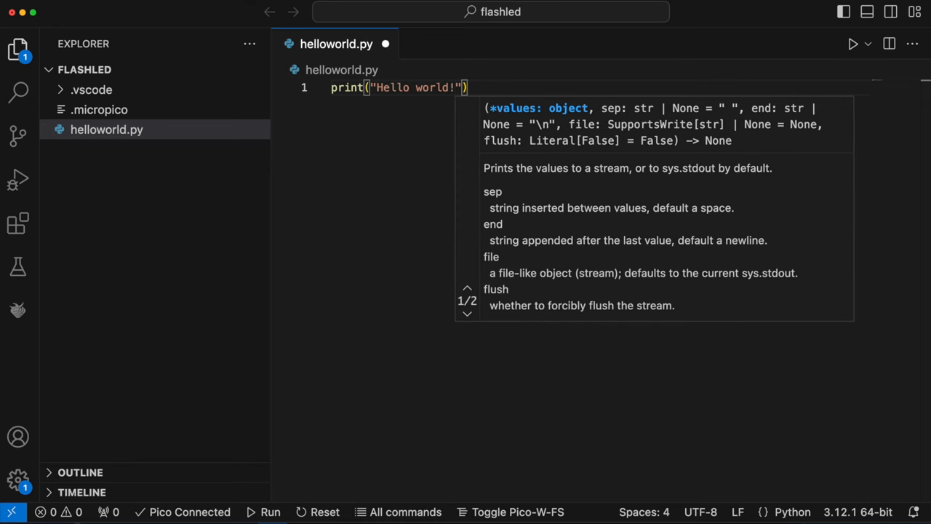
pyautogui.click(356, 207)
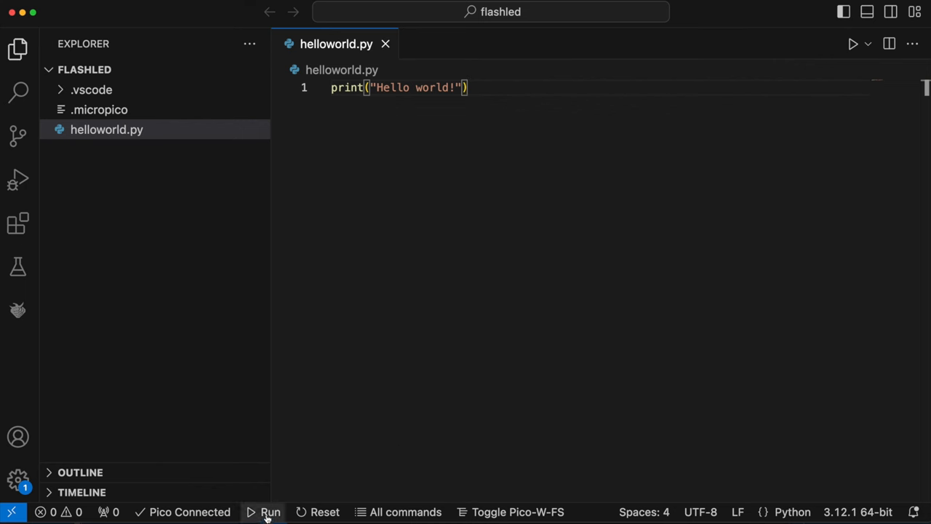
pyautogui.moveTo(270, 512)
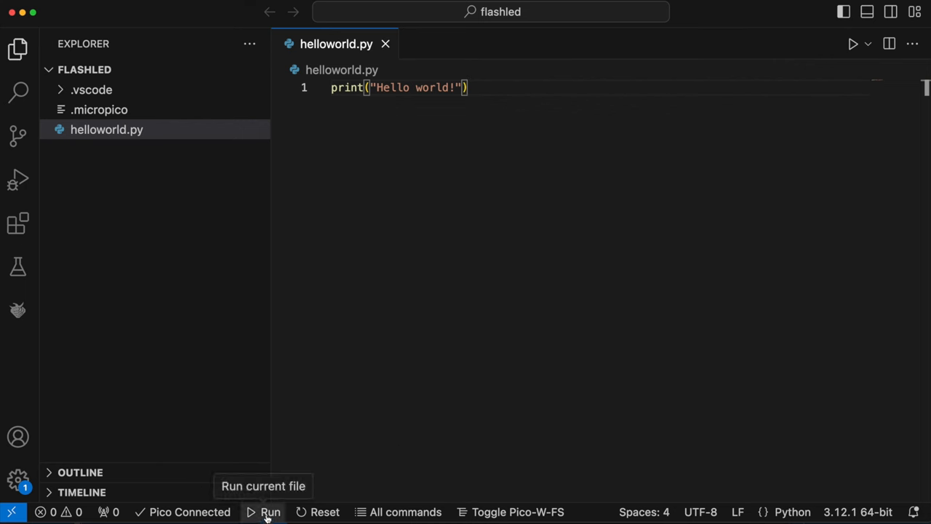
# - Run helloworld.py on the Pico so 'Hello world!' prints in the MicroPython REPL
pyautogui.click(270, 511)
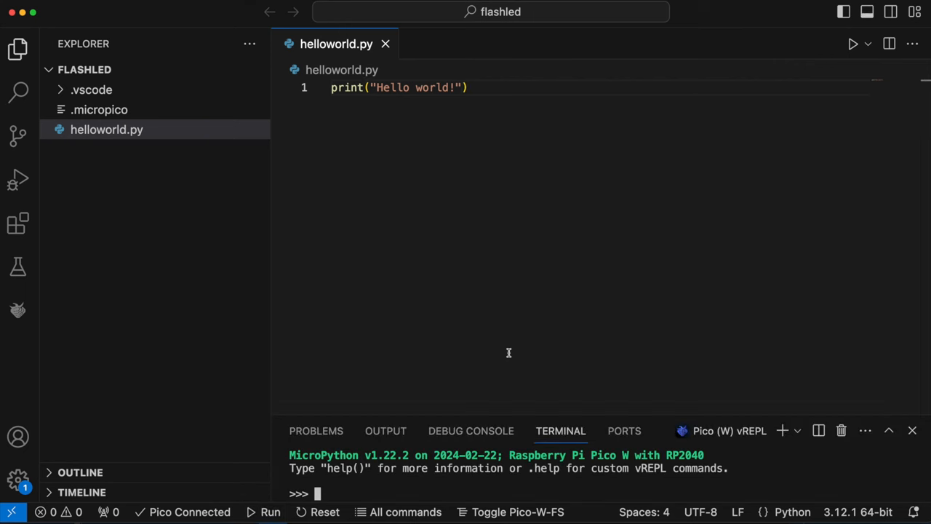
pyautogui.moveTo(416, 460)
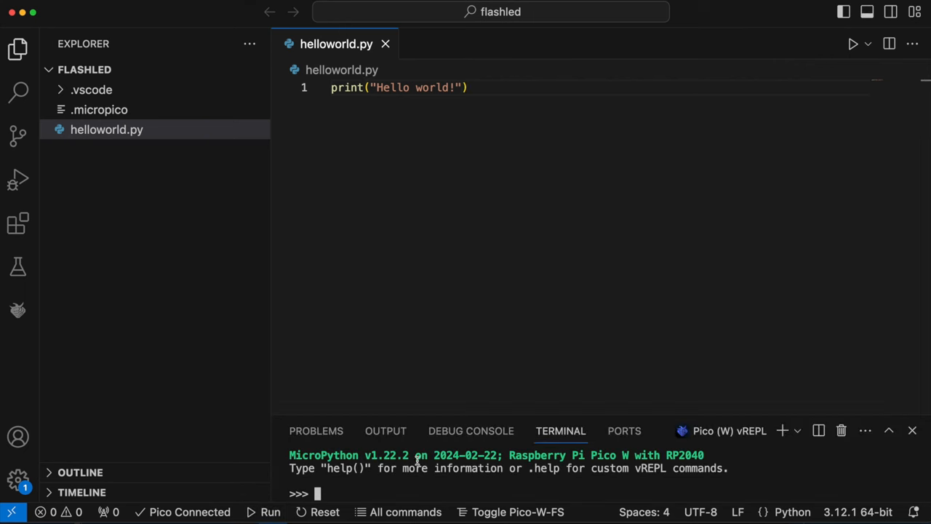
pyautogui.moveTo(271, 512)
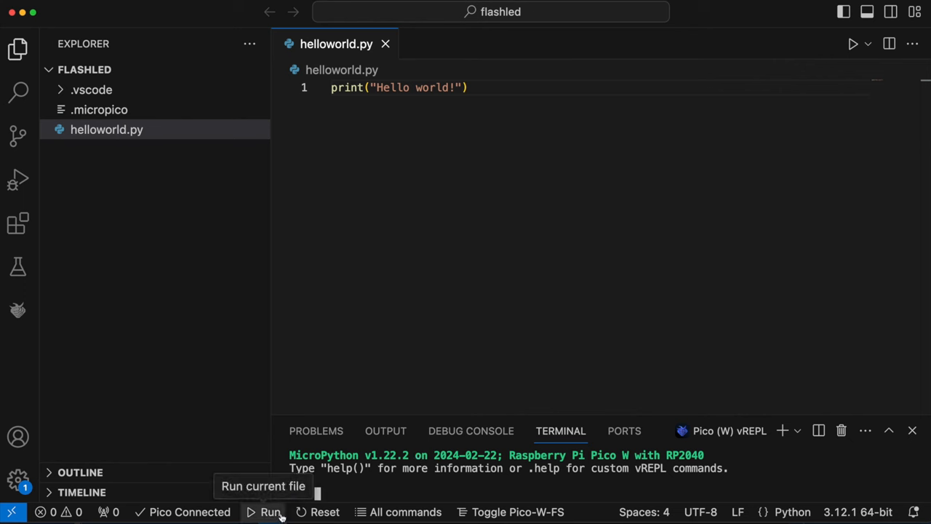
pyautogui.click(270, 512)
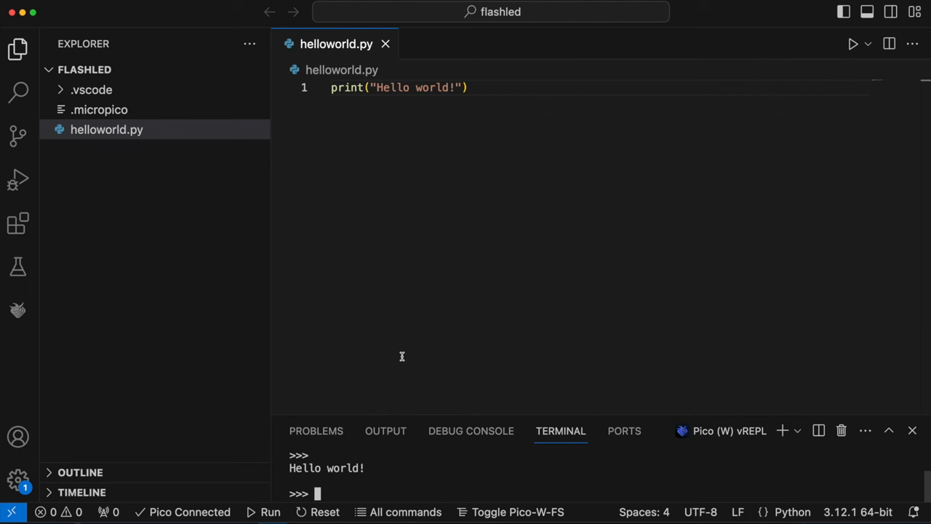
pyautogui.moveTo(388, 404)
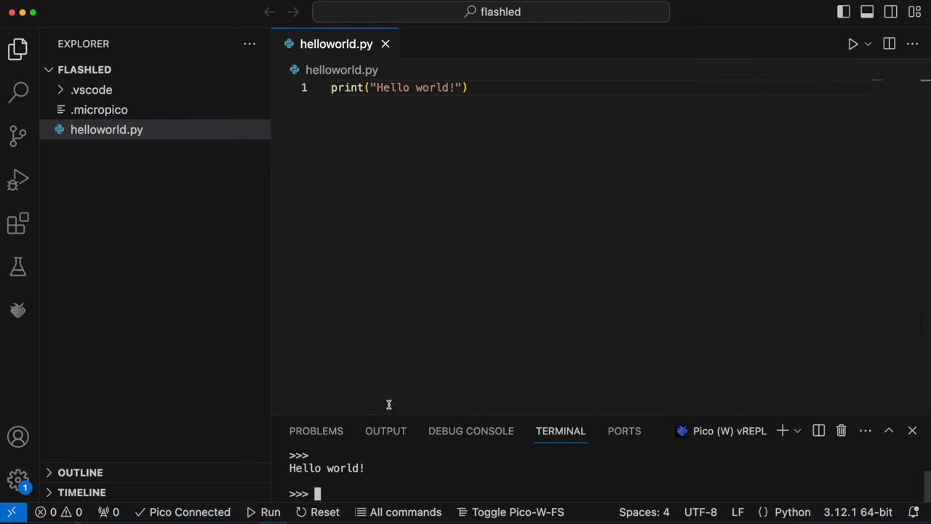
pyautogui.moveTo(432, 333)
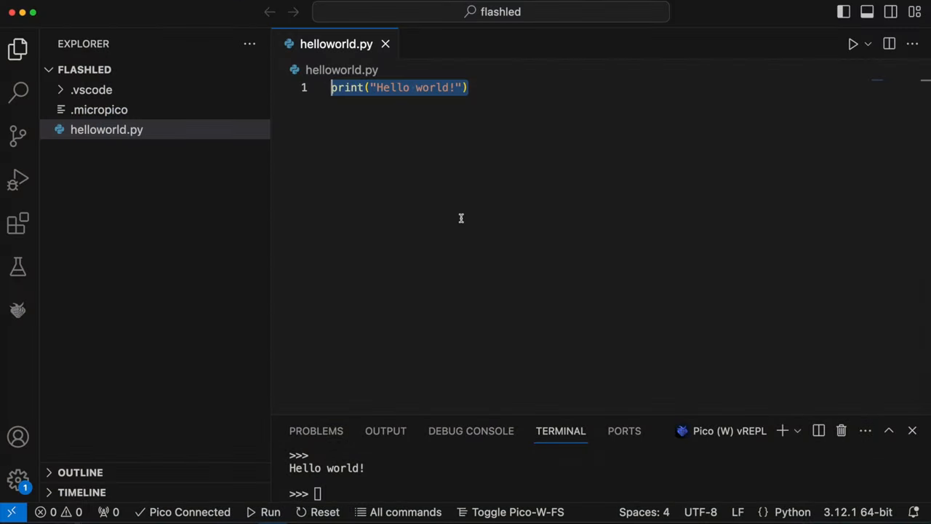
# - Add 'from machine import Pin' and 'import utime' at the top of helloworld.py
pyautogui.write('from m')
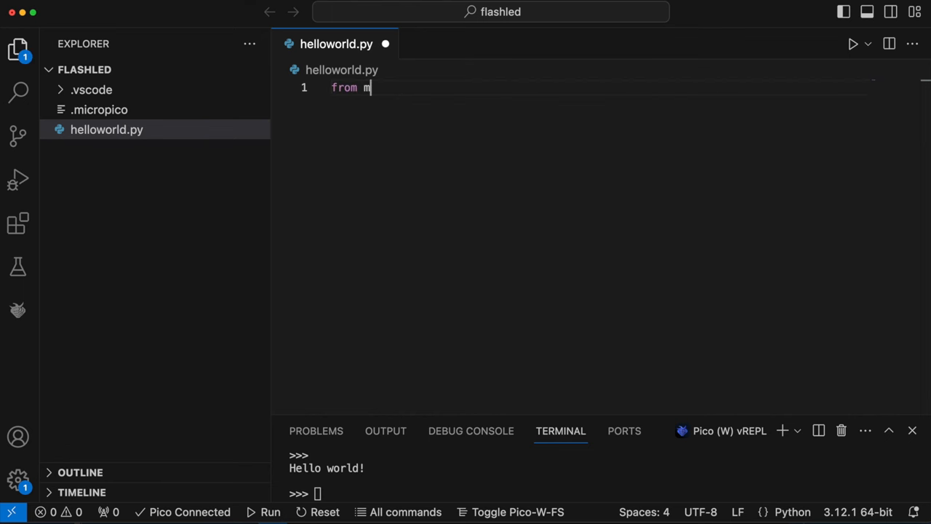
pyautogui.write('achine import Pin')
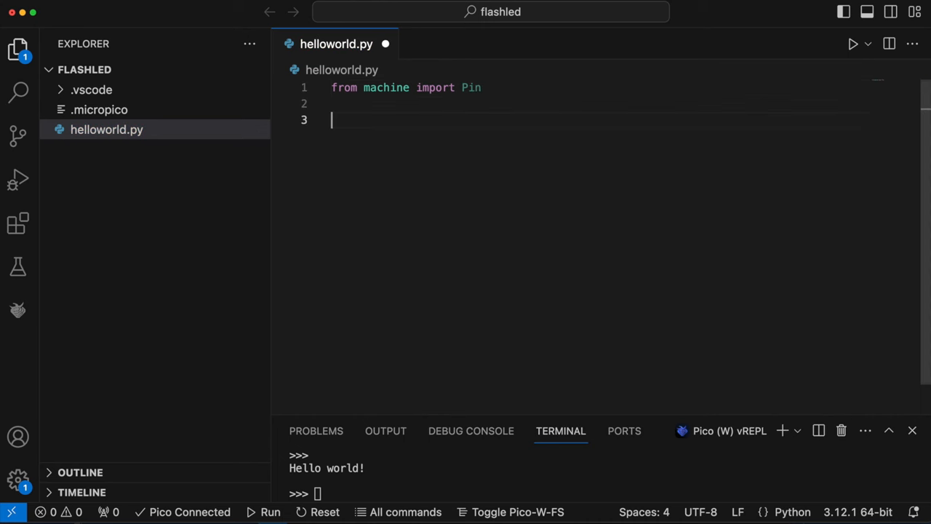
pyautogui.press('Backspace')
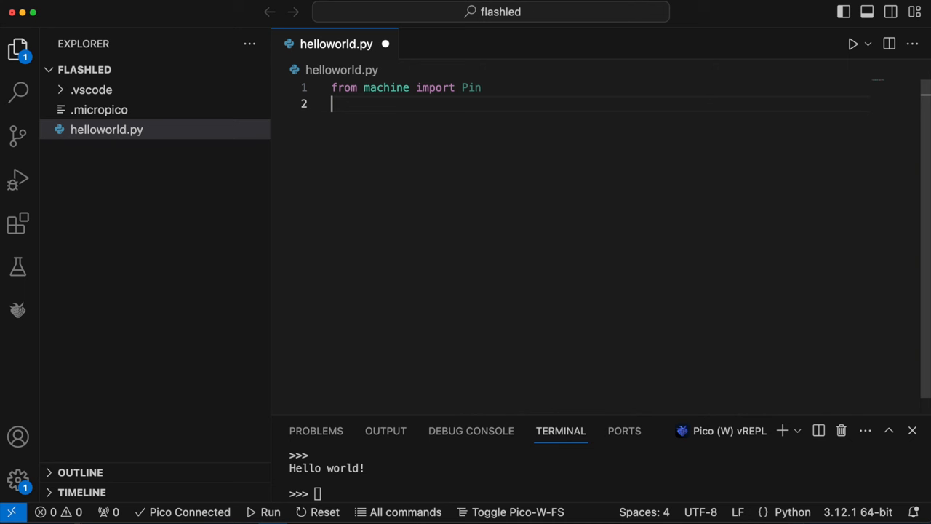
pyautogui.write('im')
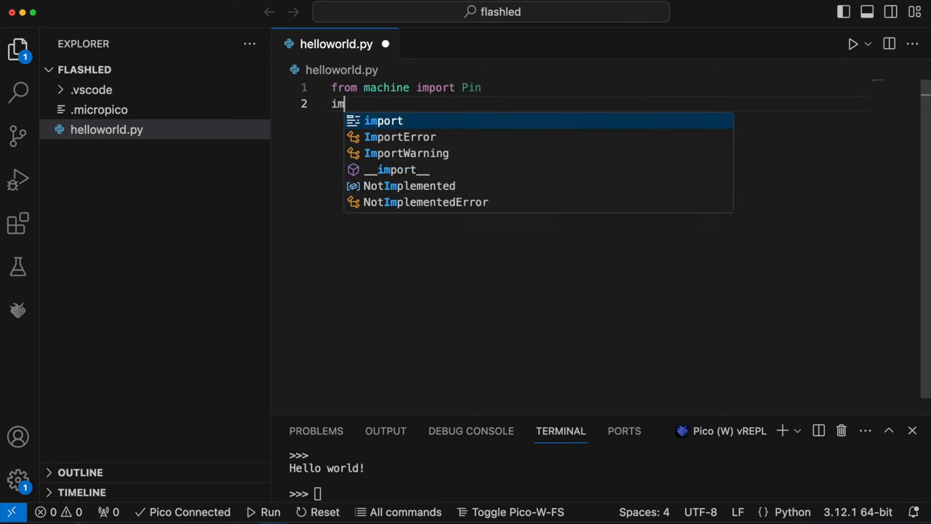
pyautogui.write('port utime')
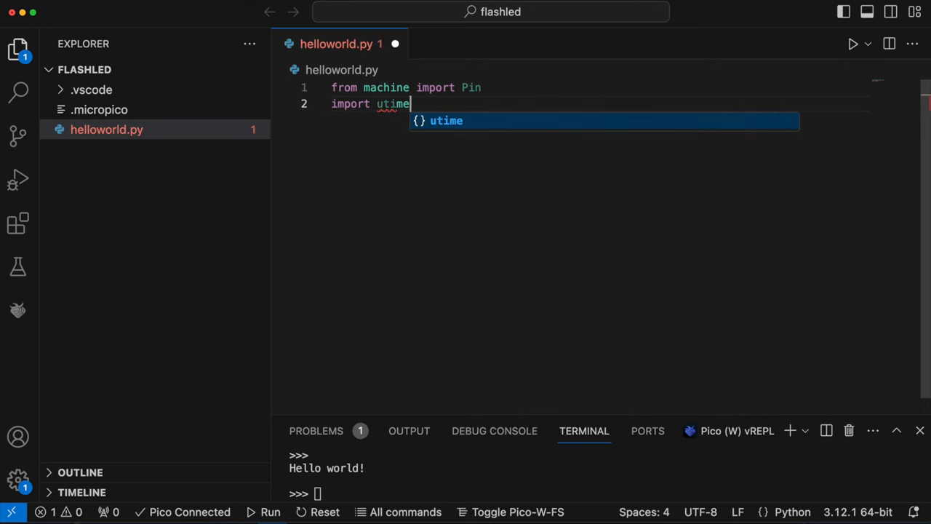
pyautogui.press('enter')
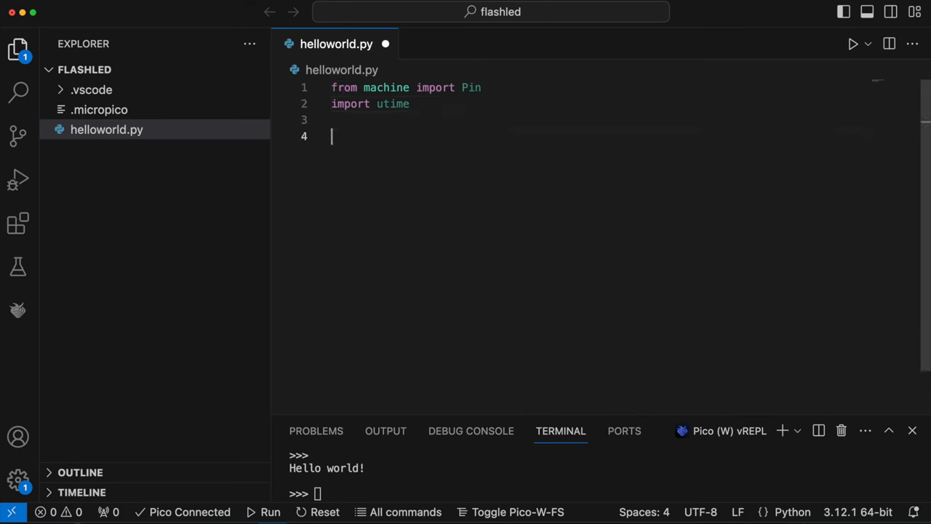
# - Define builtin_led = Pin("LED", Pin.OUT) below the imports
pyautogui.write('builtin_')
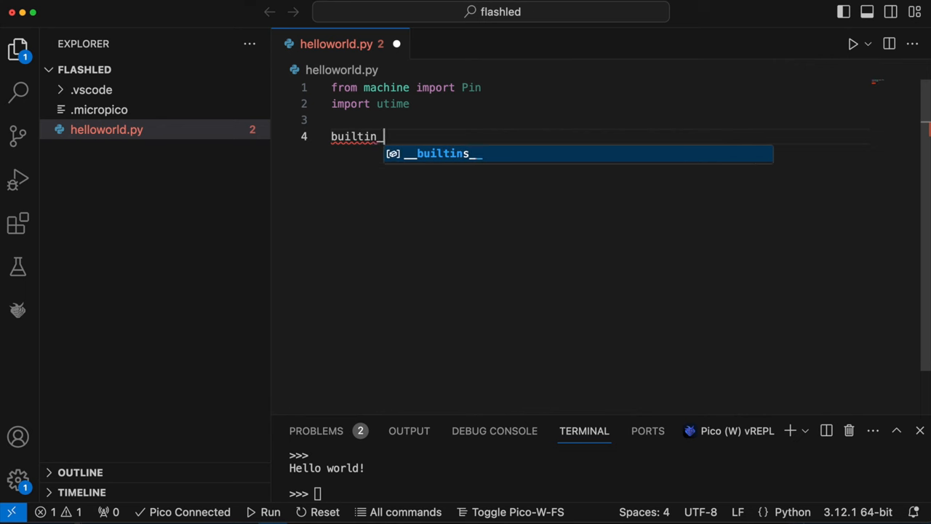
pyautogui.write('led =')
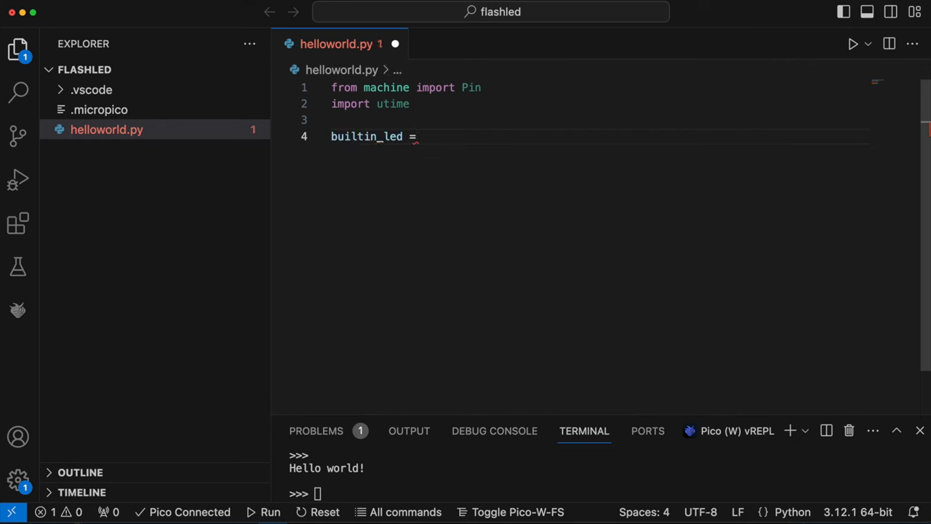
pyautogui.write('Pin(')
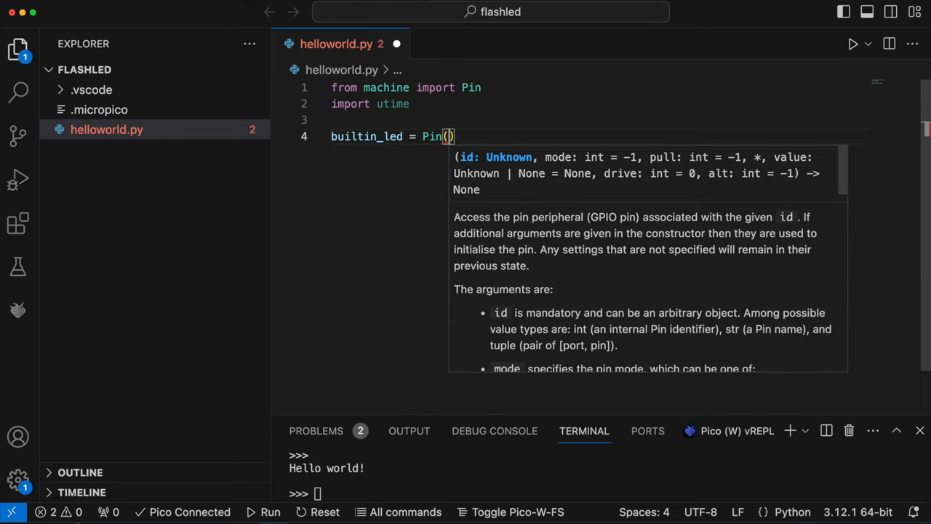
pyautogui.write('"LED", Pin.OUT')
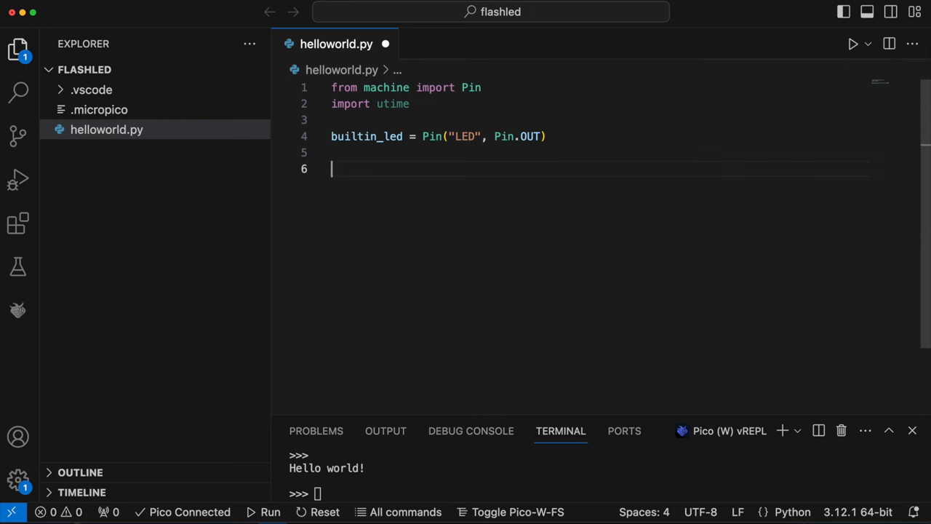
# - Write a while True loop body with builtin_led.off() followed by utime.sleep_ms(500)
pyautogui.write('while True:')
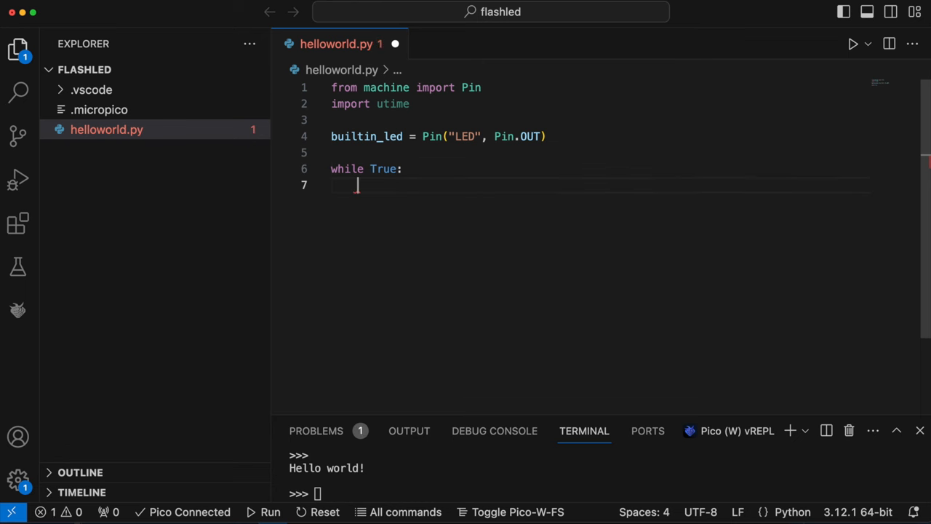
pyautogui.write('builtin_led')
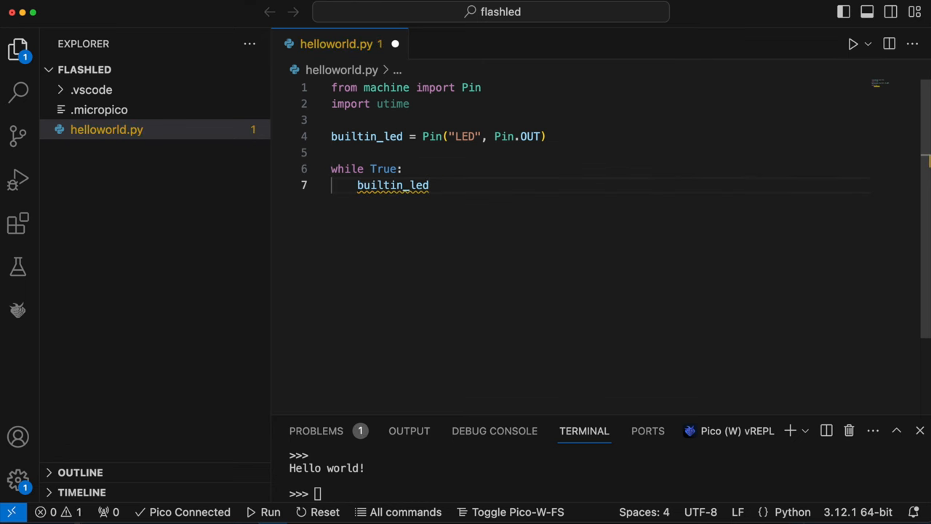
pyautogui.write('.off()')
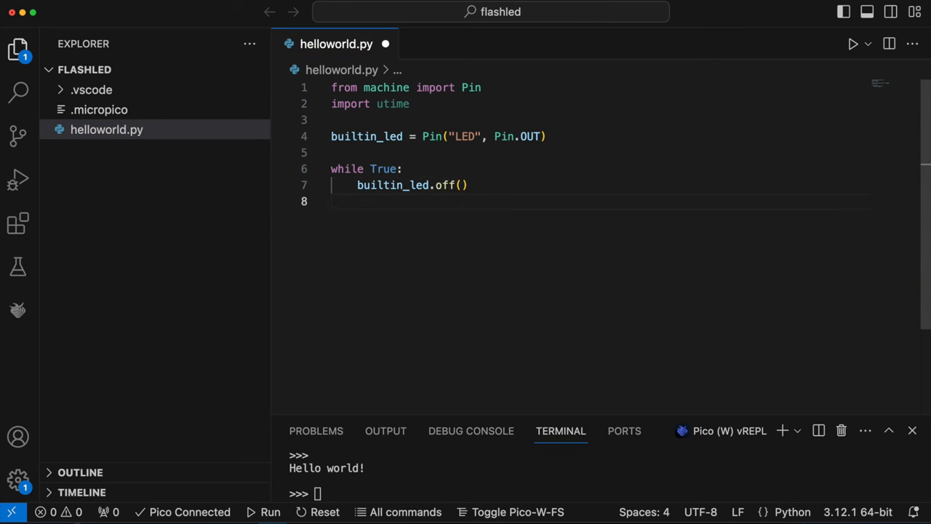
pyautogui.write('utime')
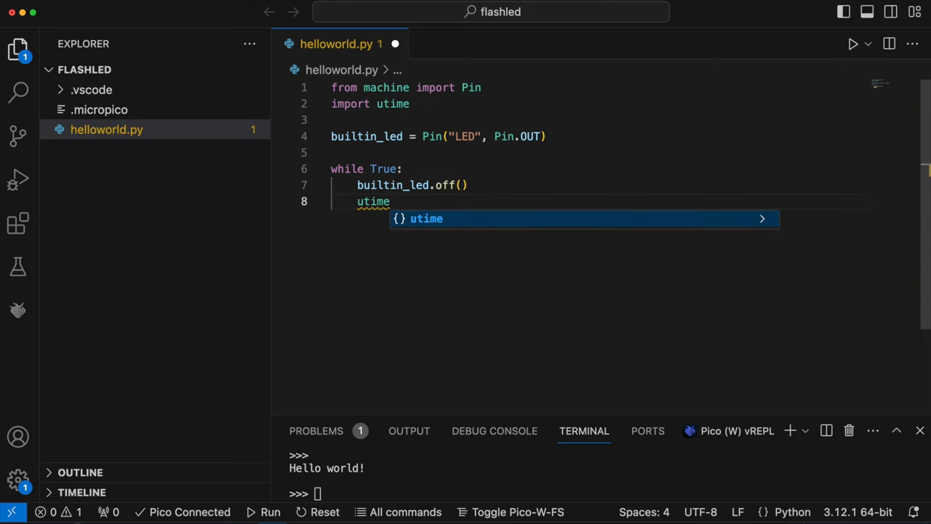
pyautogui.write('.sleep_ms')
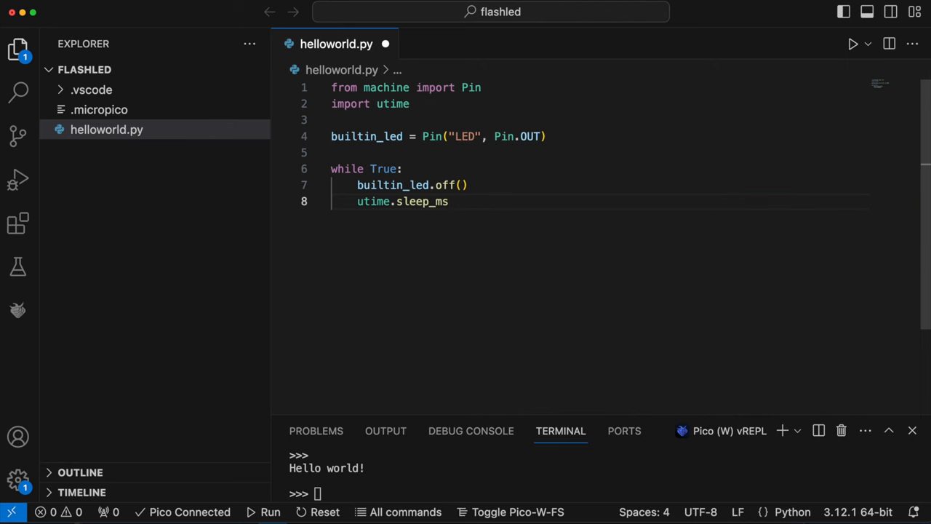
pyautogui.write('()')
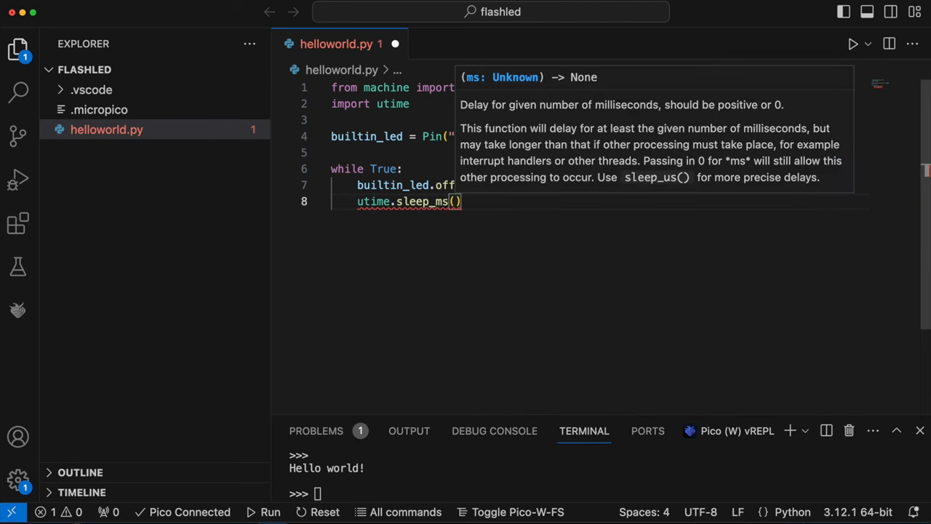
pyautogui.write('500')
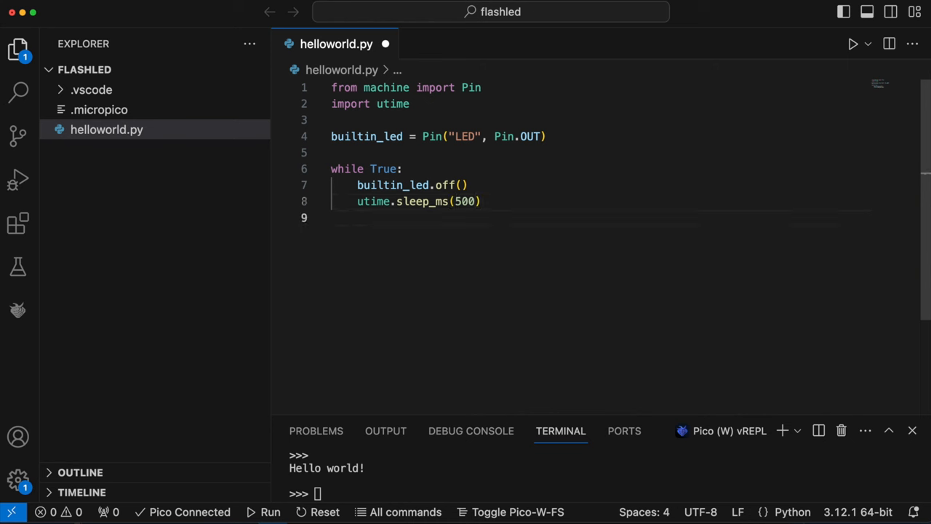
# - Complete the loop with builtin_led.on() and a second utime.sleep_ms(500)
pyautogui.write('builtin_led')
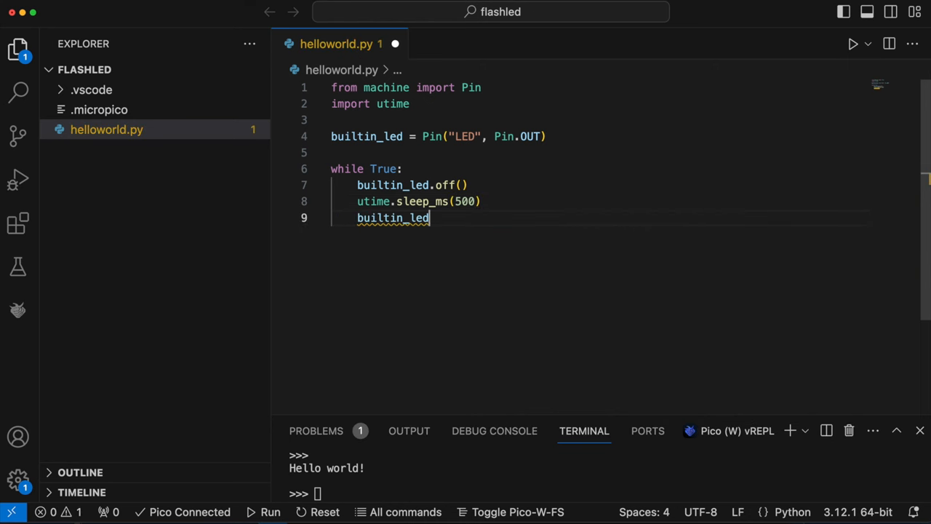
pyautogui.write('.on()')
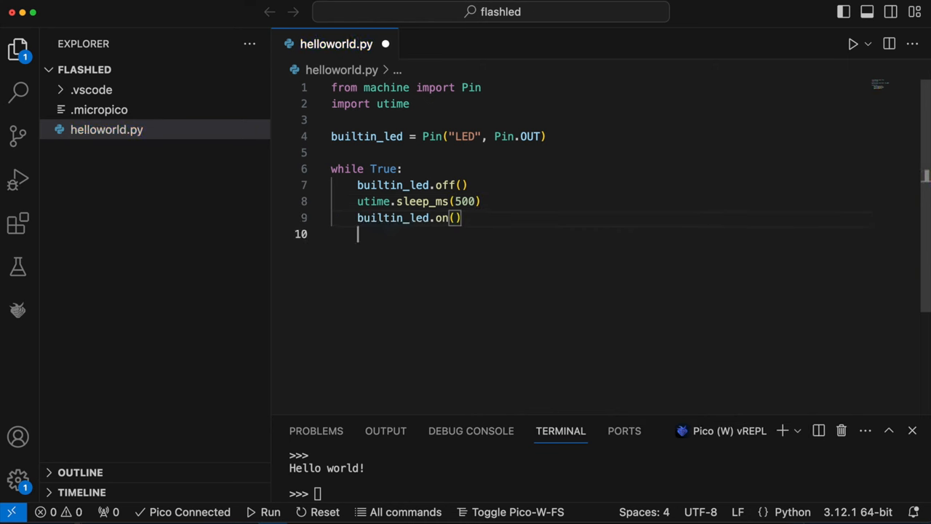
pyautogui.write('utime.sleep_ms(500)')
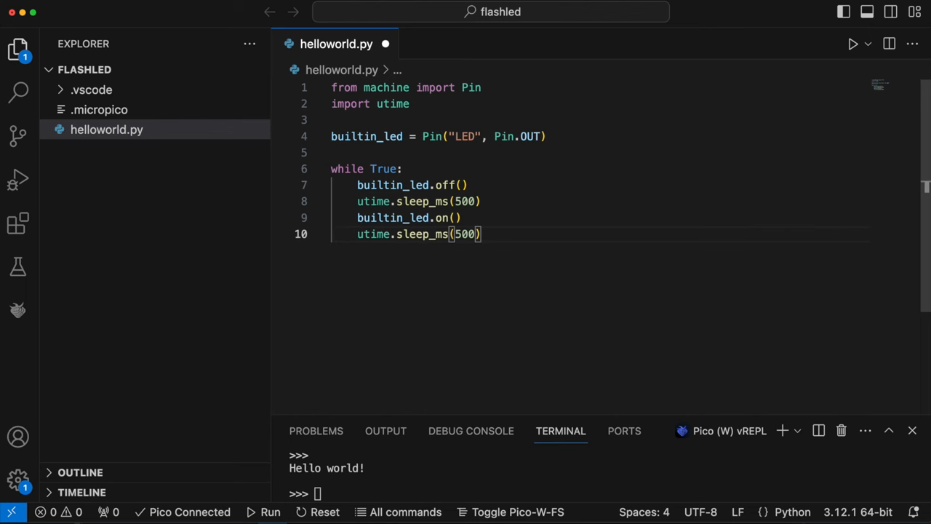
# - Run helloworld.py on the Pico W via the MicroPico status-bar Run button
pyautogui.click(269, 512)
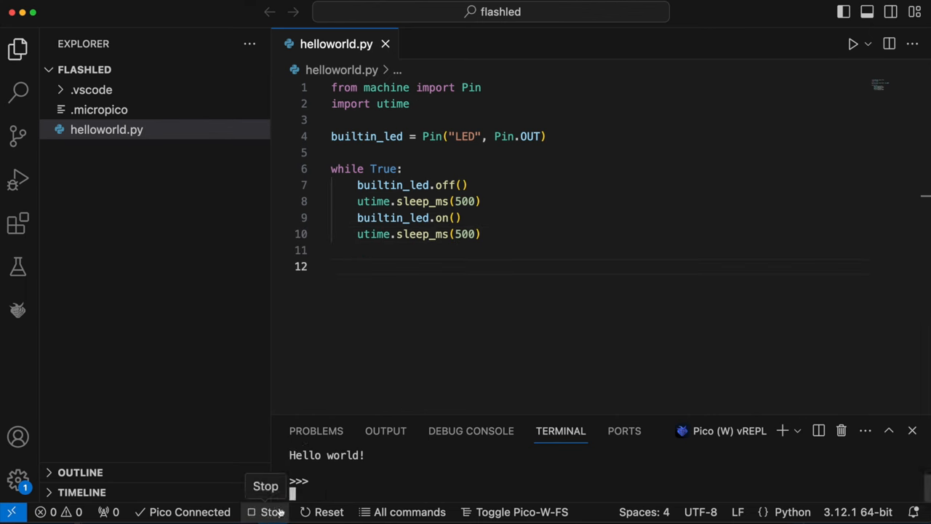
pyautogui.moveTo(537, 472)
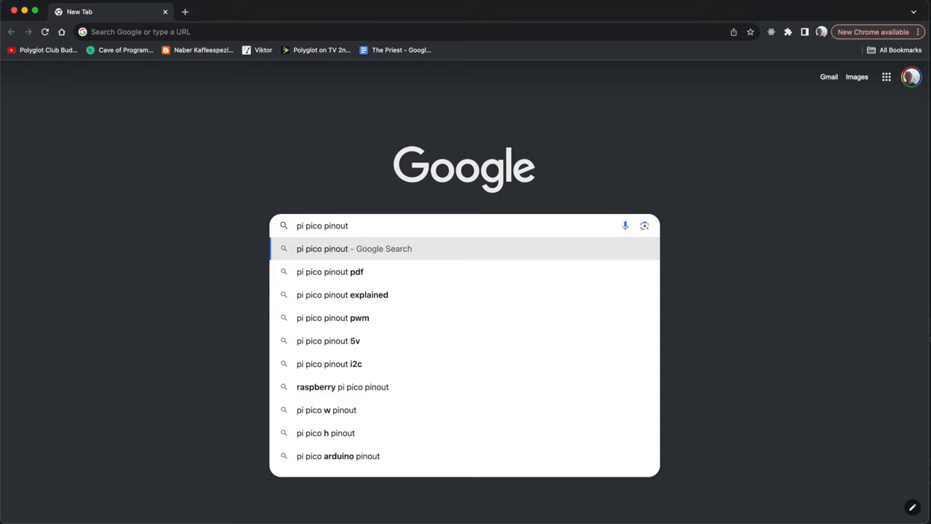
# - Search Google for 'pi pico pinout' and open the Raspberry Pi Pico Pinout PDF on datasheets.raspberrypi.com
pyautogui.press('Return')
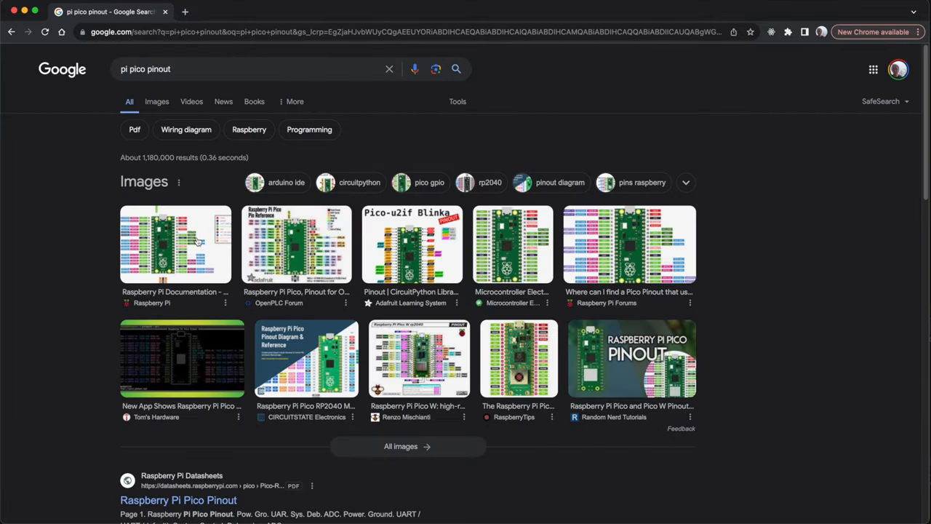
pyautogui.click(175, 244)
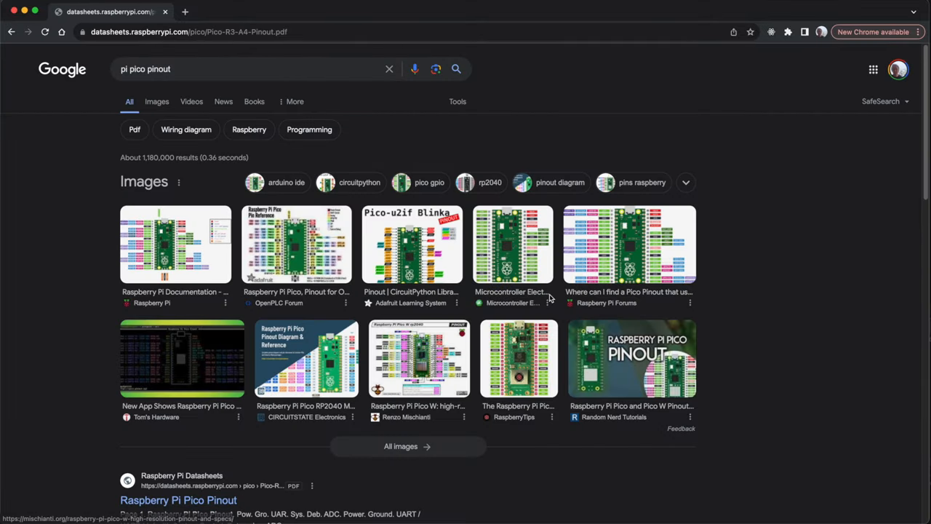
pyautogui.click(177, 500)
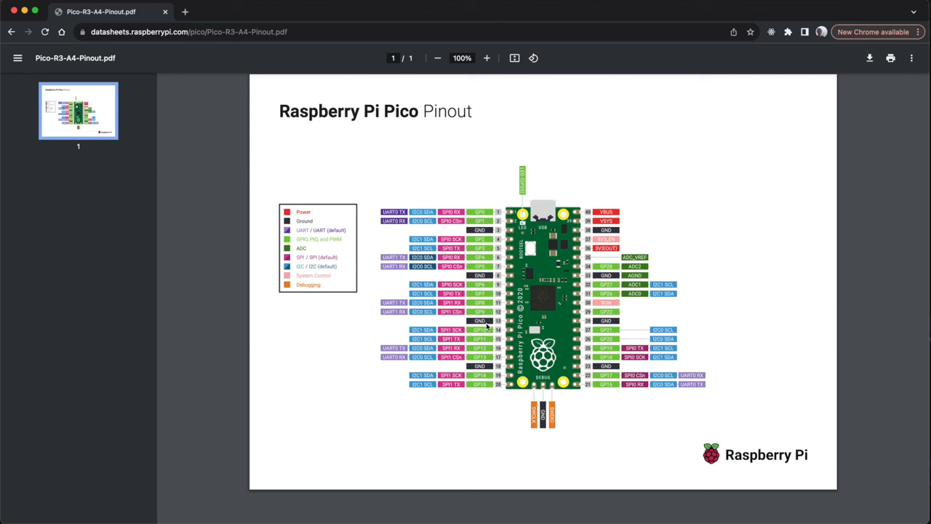
pyautogui.moveTo(609, 227)
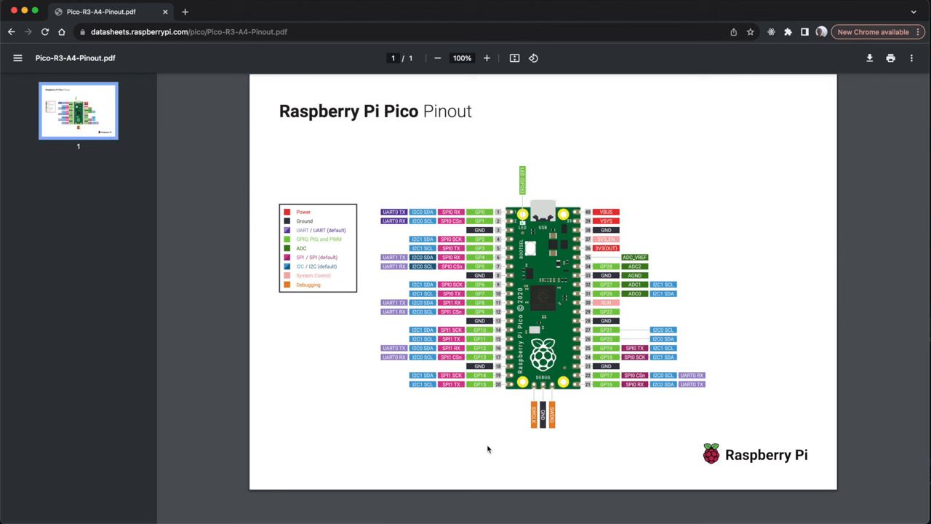
pyautogui.moveTo(484, 445)
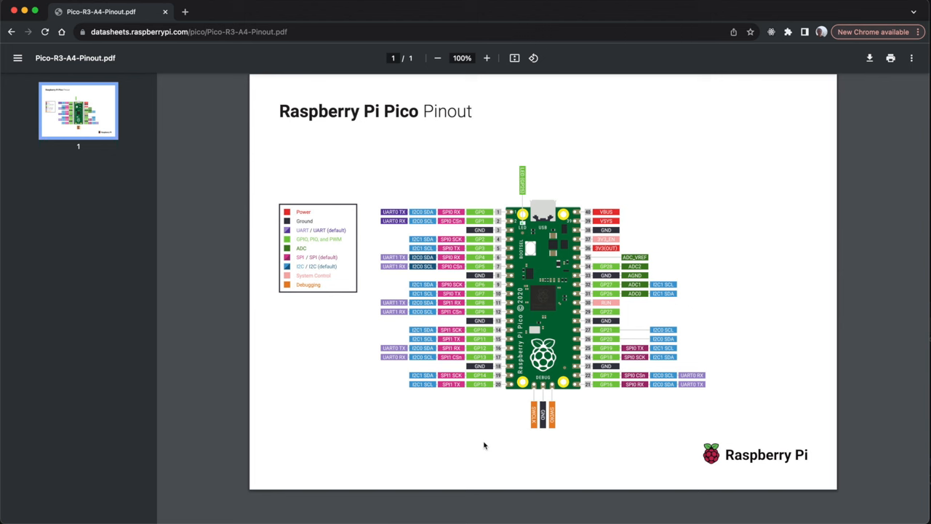
pyautogui.moveTo(584, 302)
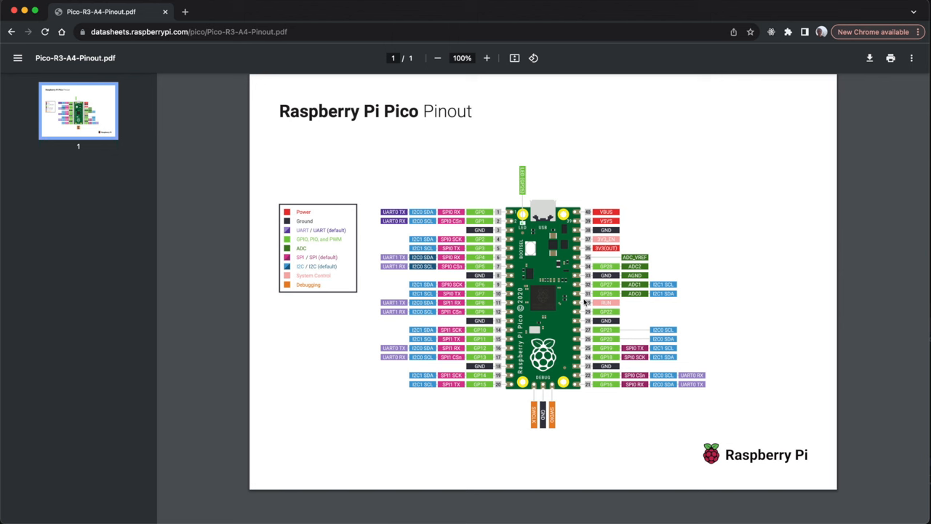
pyautogui.moveTo(608, 407)
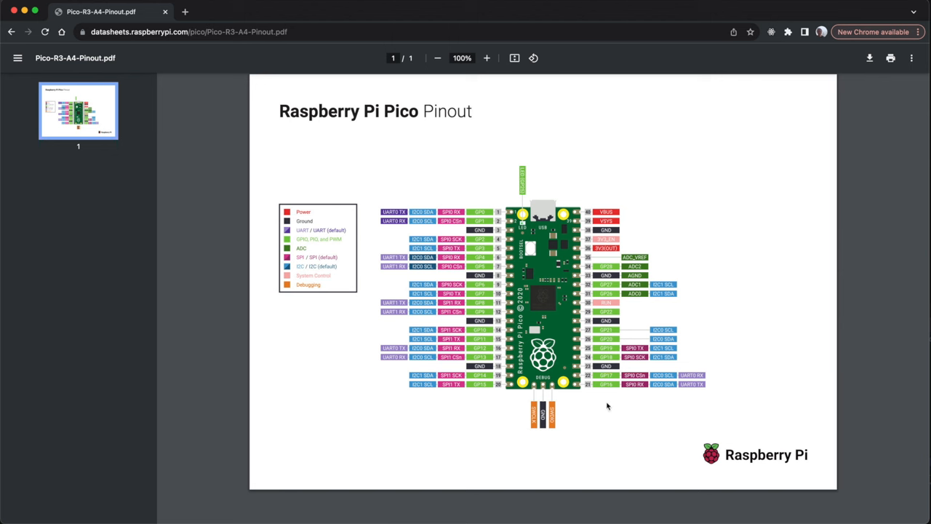